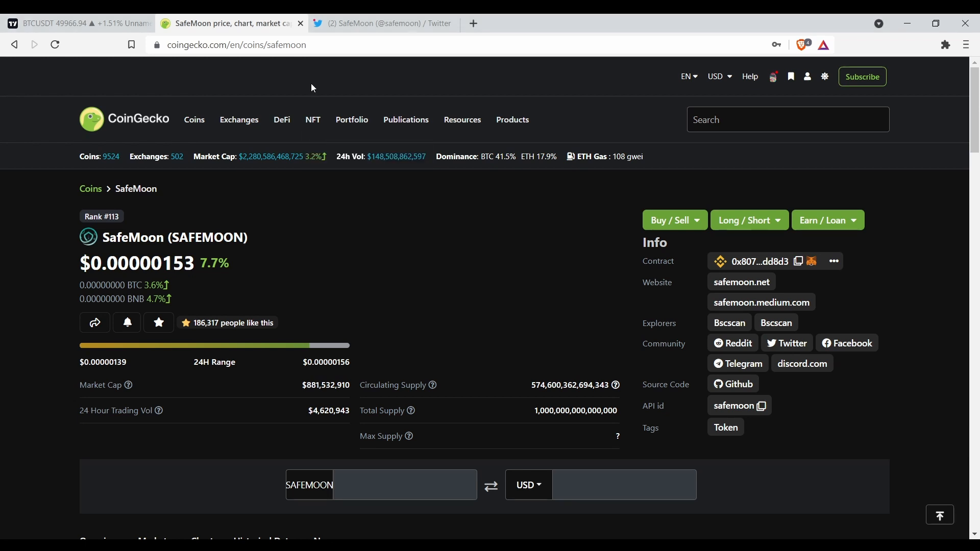
mouse_move(930, 265)
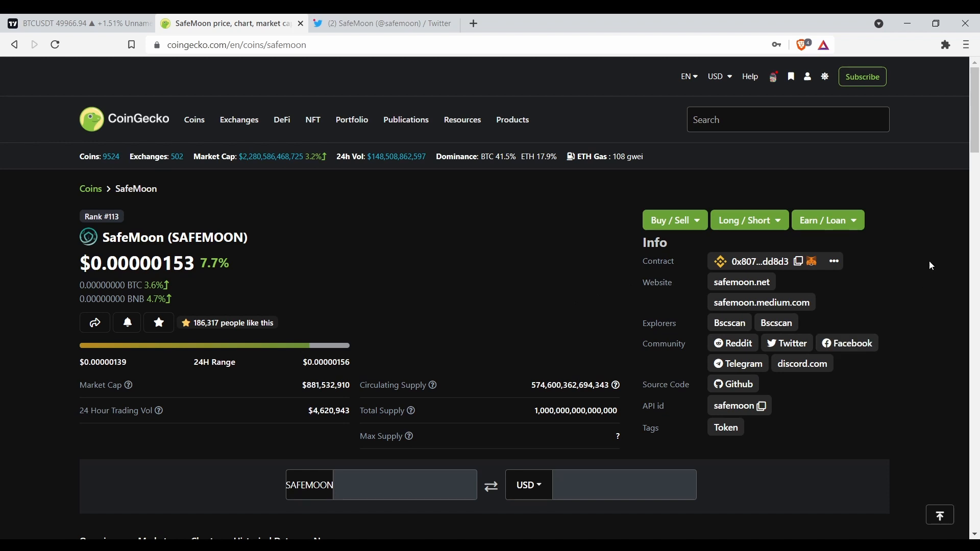
mouse_move(138, 74)
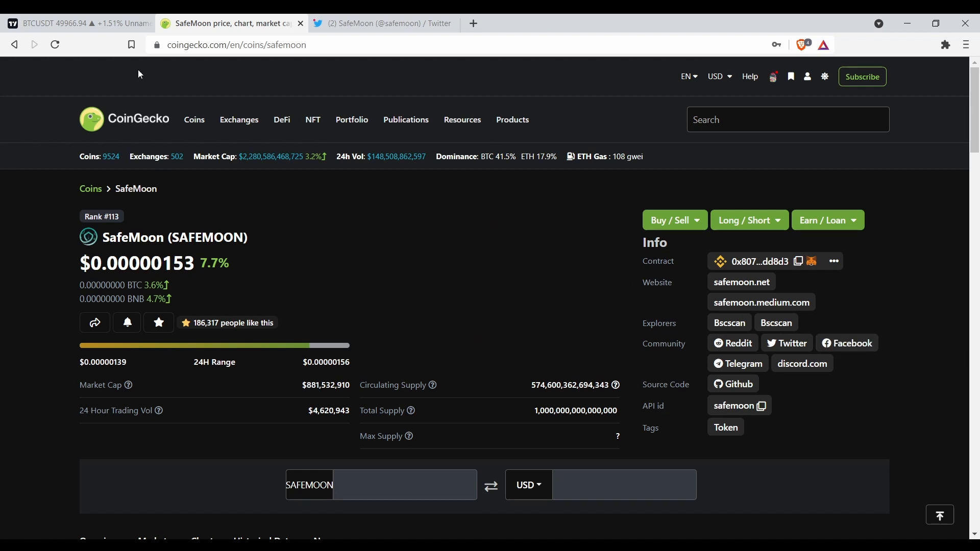
Reload the SafeMoon page so its price change shows 7.6% with refreshed market cap.
left_click(54, 44)
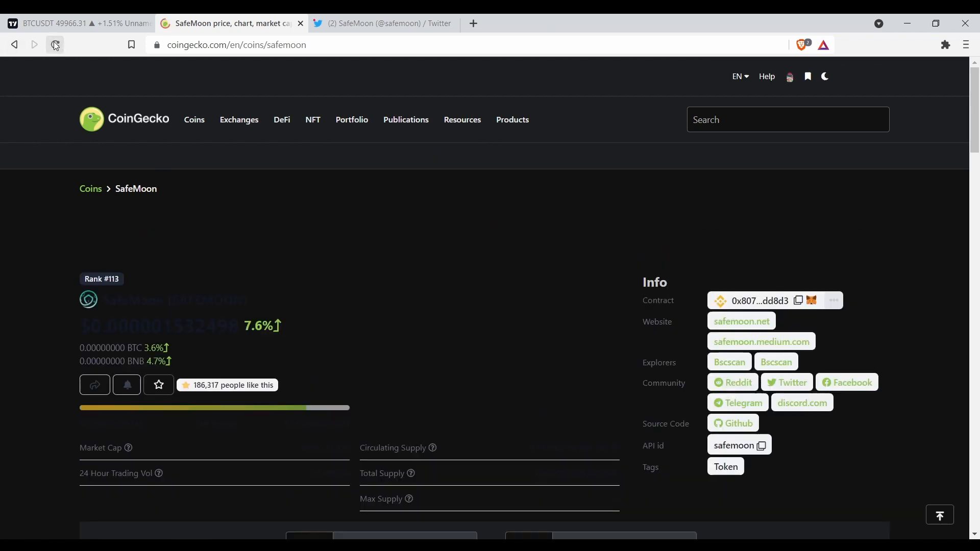
left_click(54, 44)
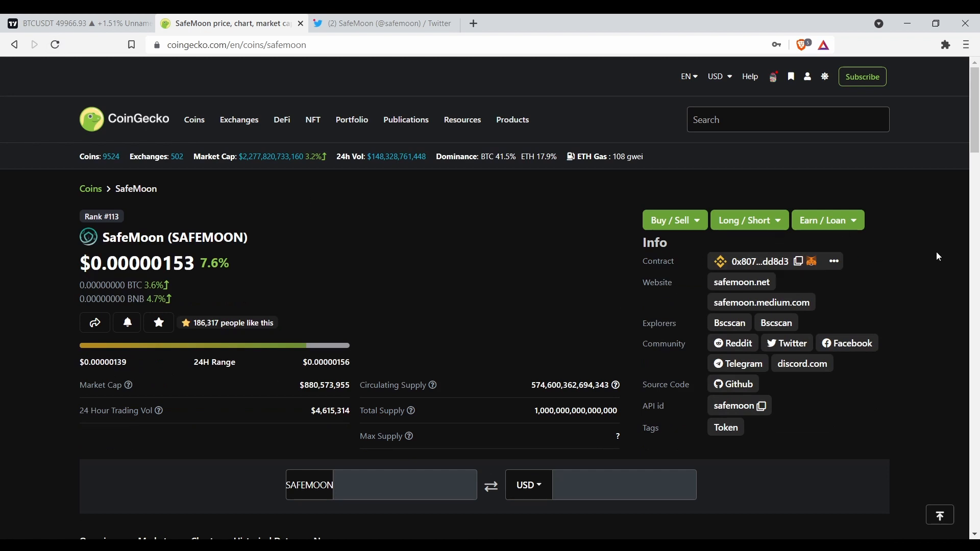
Scroll to SafeMoon's 24-hour price chart and market stats with all-time high and low.
scroll("down", 3)
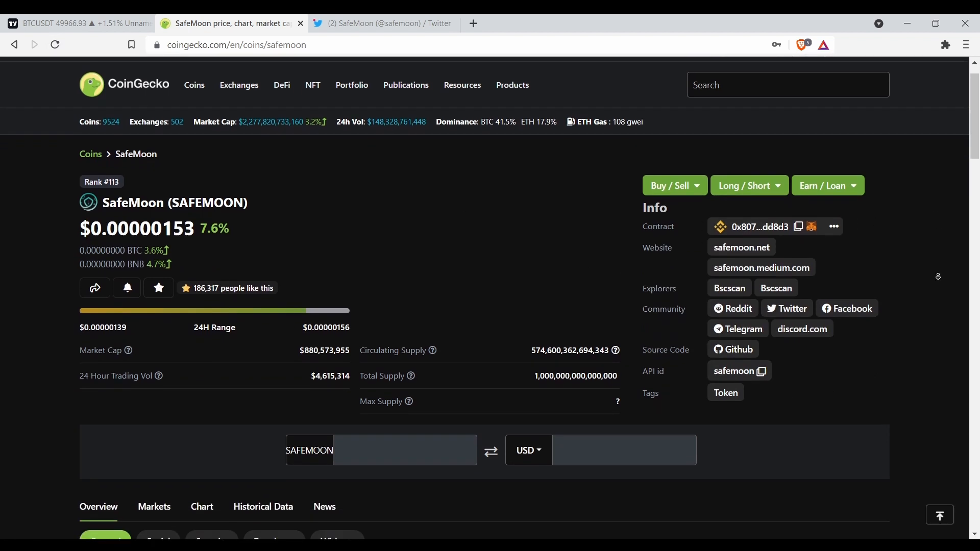
scroll("down", 3)
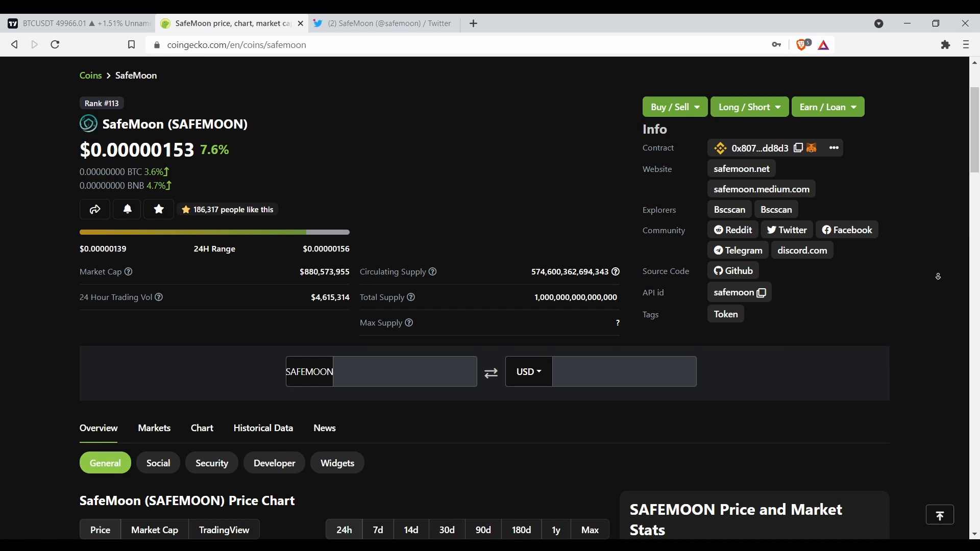
scroll("down", 3)
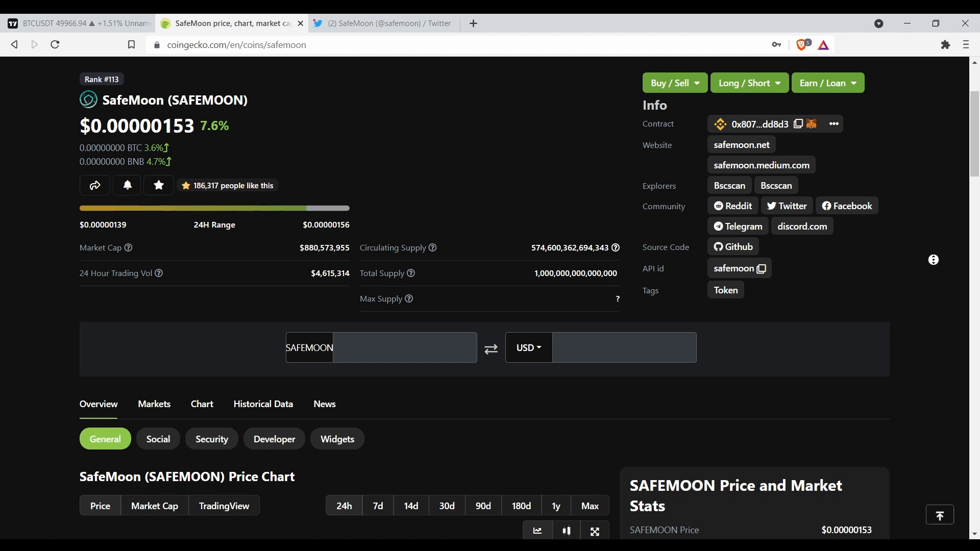
scroll("down", 3)
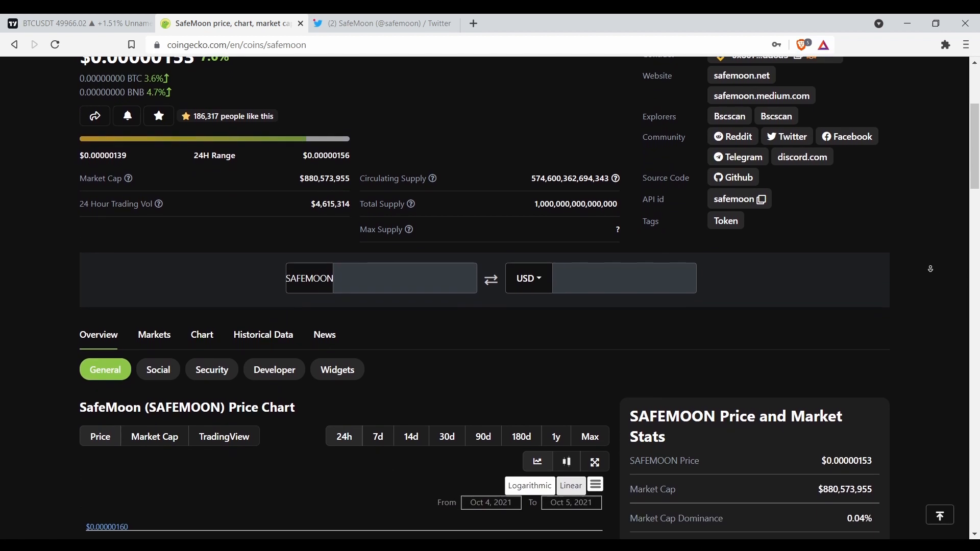
scroll("down", 3)
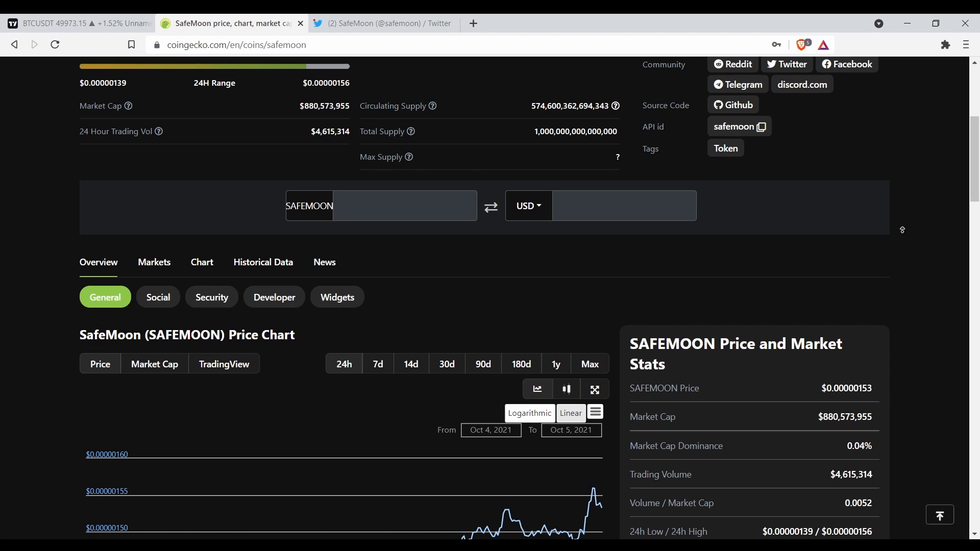
scroll("down", 3)
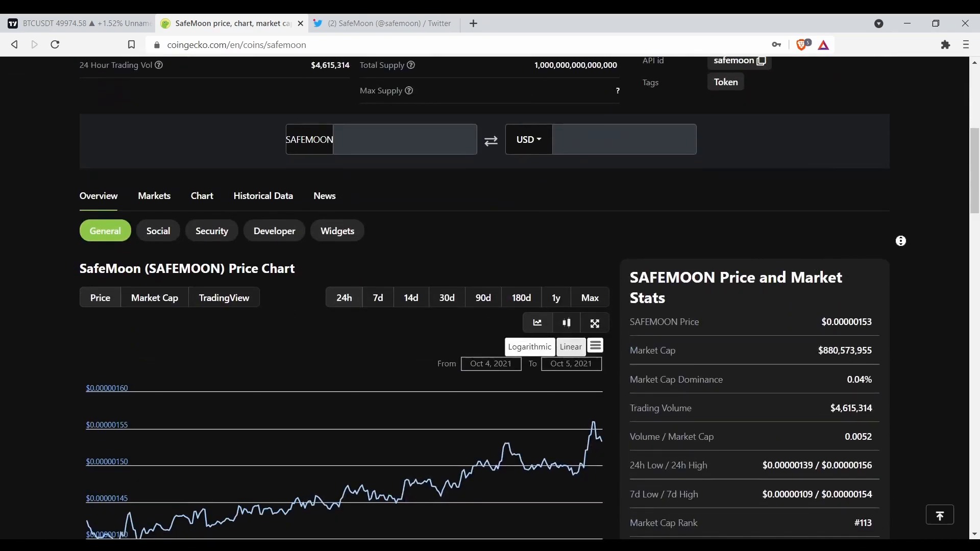
scroll("down", 3)
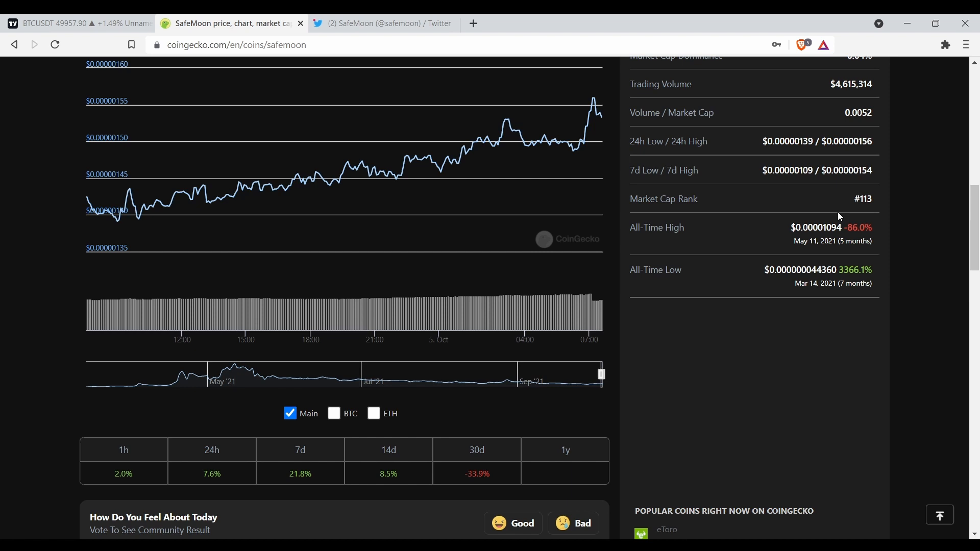
mouse_move(715, 262)
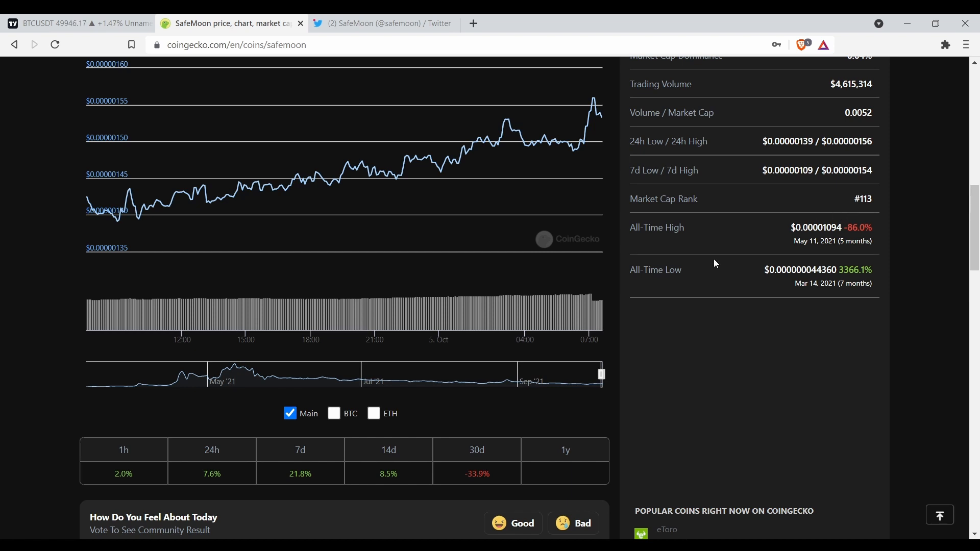
scroll("up", 3)
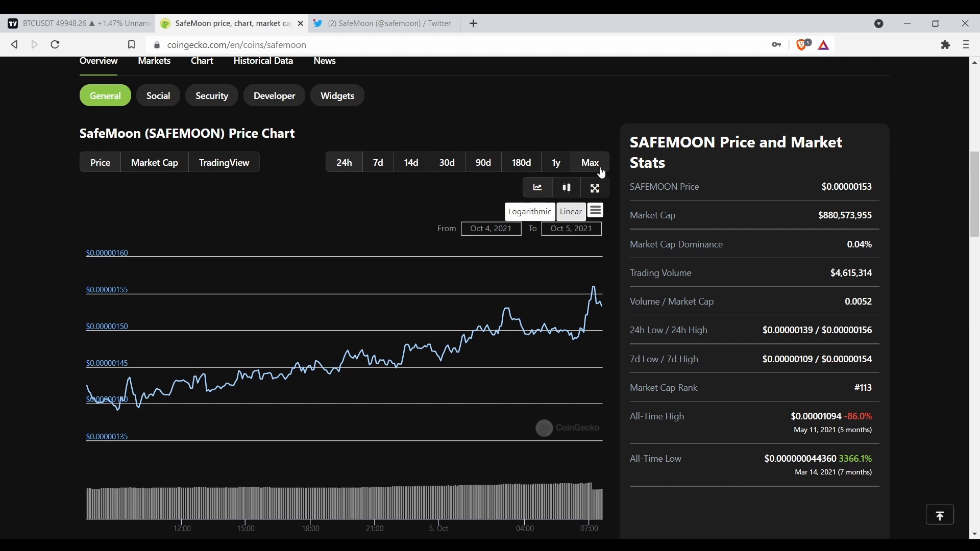
Set the price chart range to Max, spanning March to October 2021 with the May peak.
left_click(589, 162)
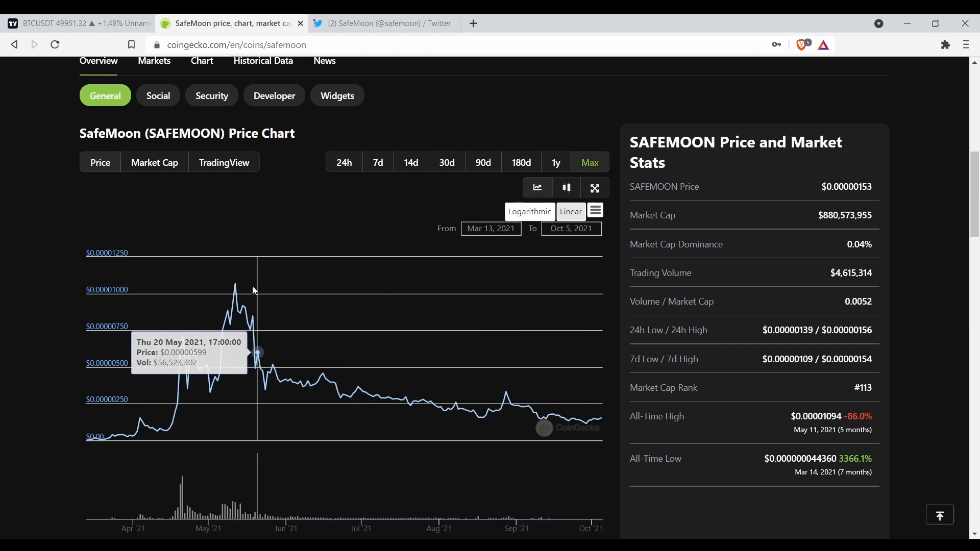
mouse_move(235, 285)
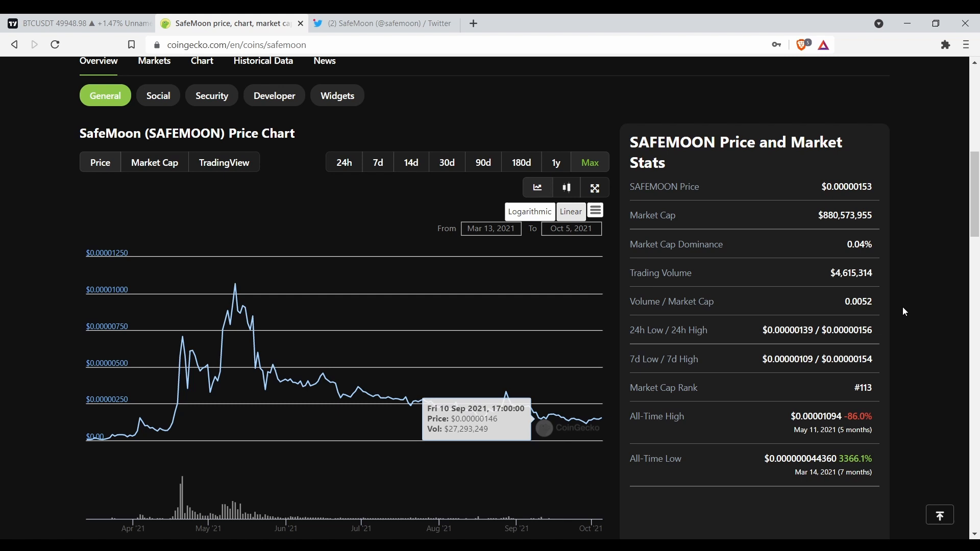
scroll("down", 3)
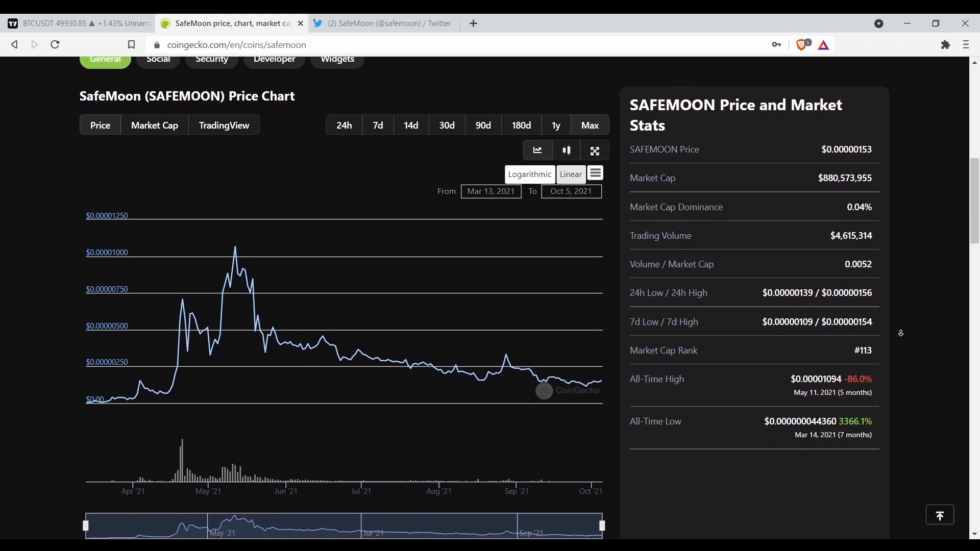
scroll("down", 3)
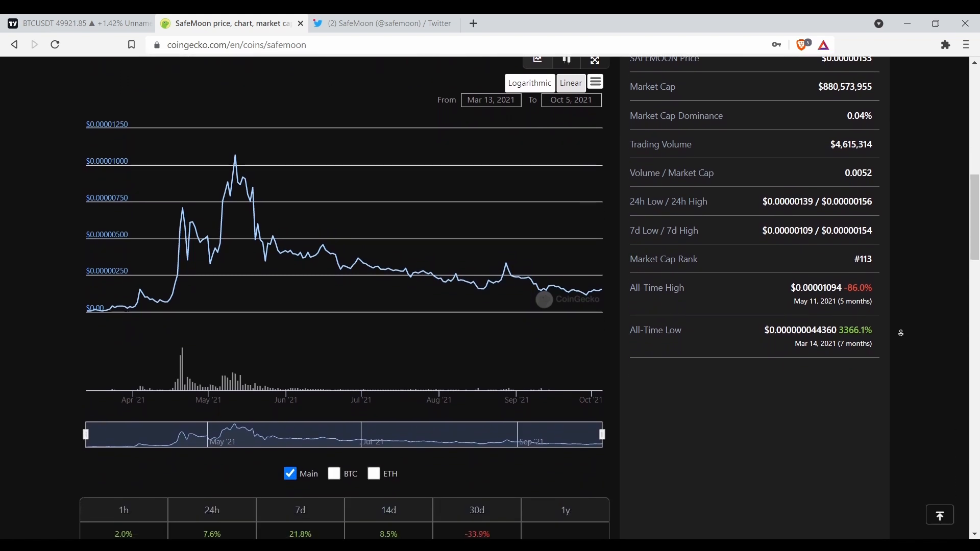
scroll("down", 3)
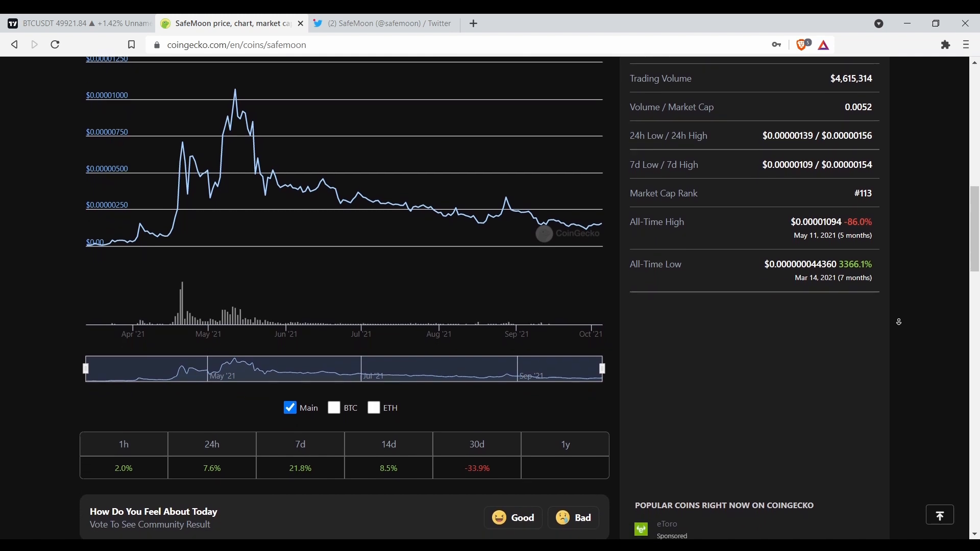
scroll("down", 3)
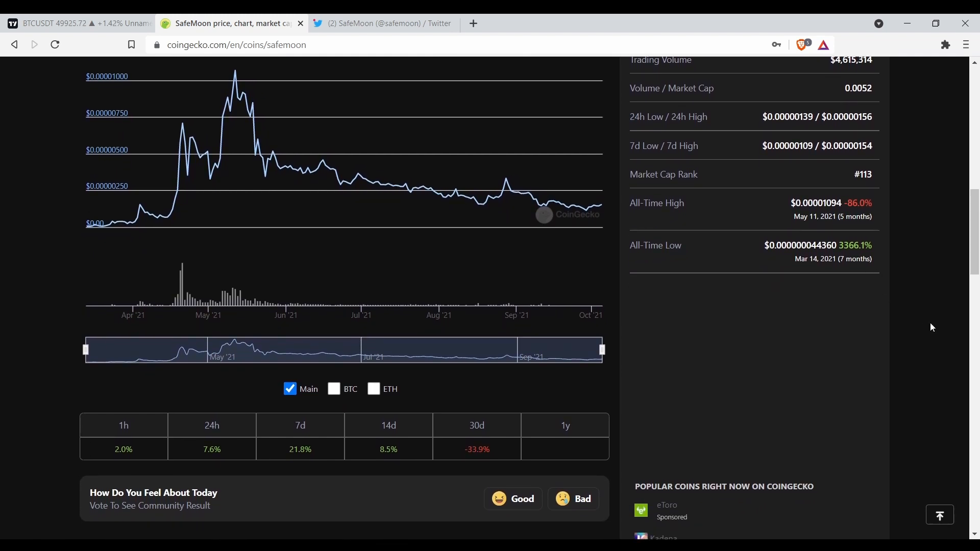
scroll("down", 3)
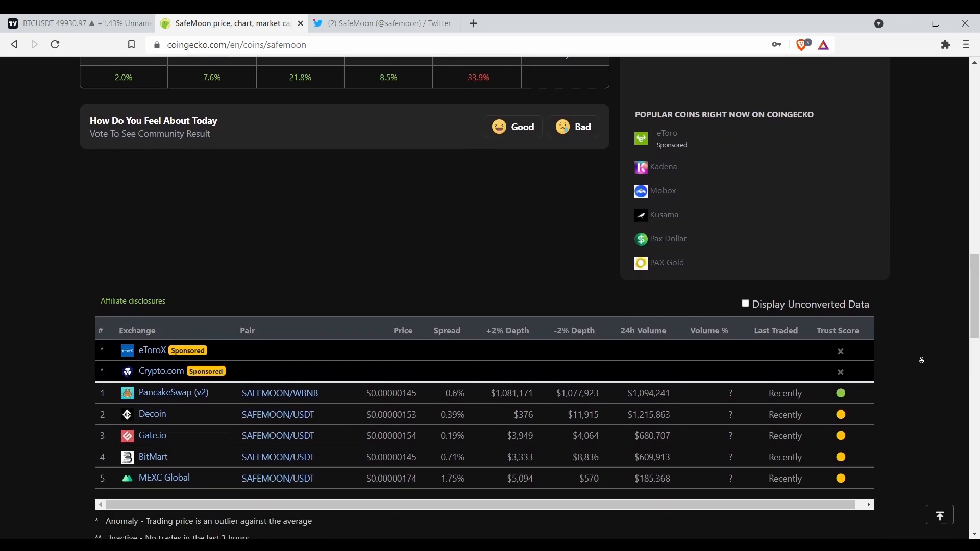
scroll("down", 3)
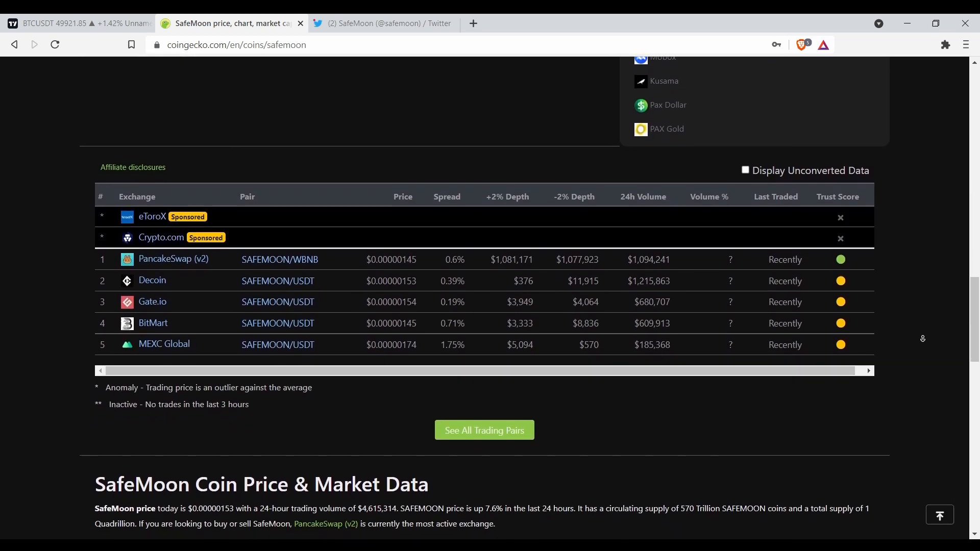
scroll("down", 3)
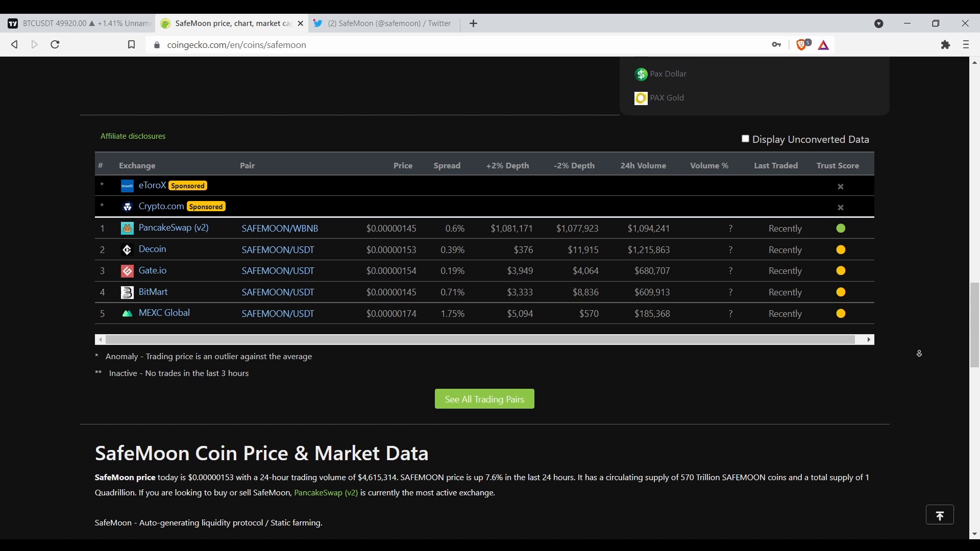
scroll("down", 3)
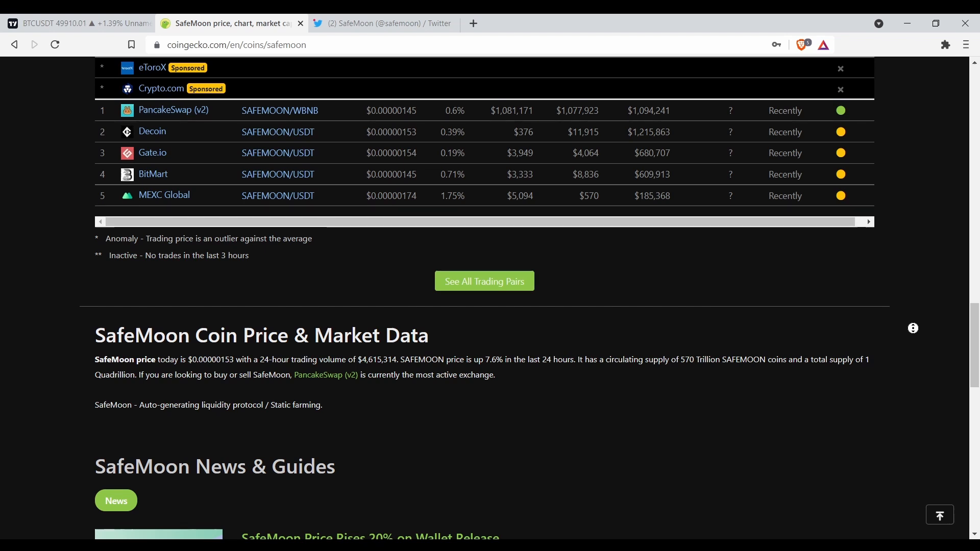
scroll("down", 3)
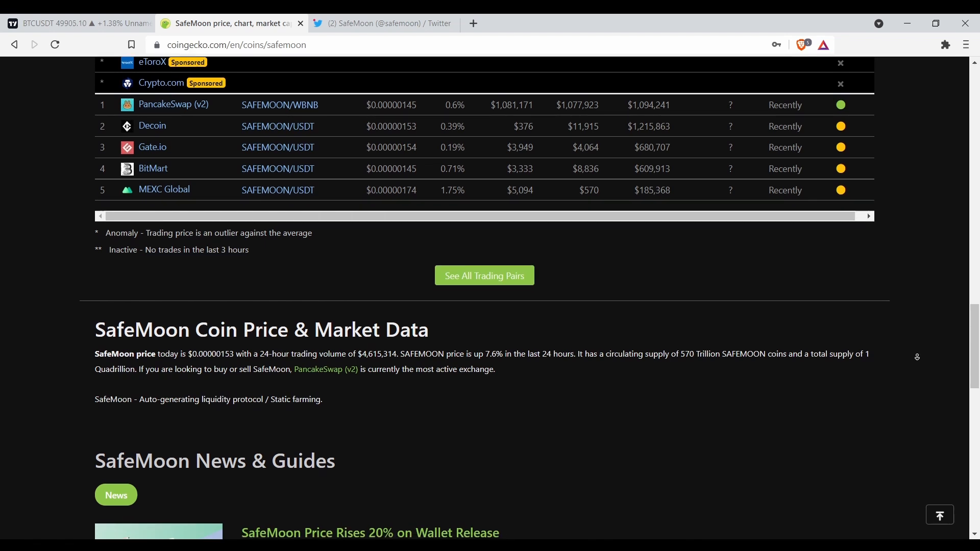
scroll("down", 3)
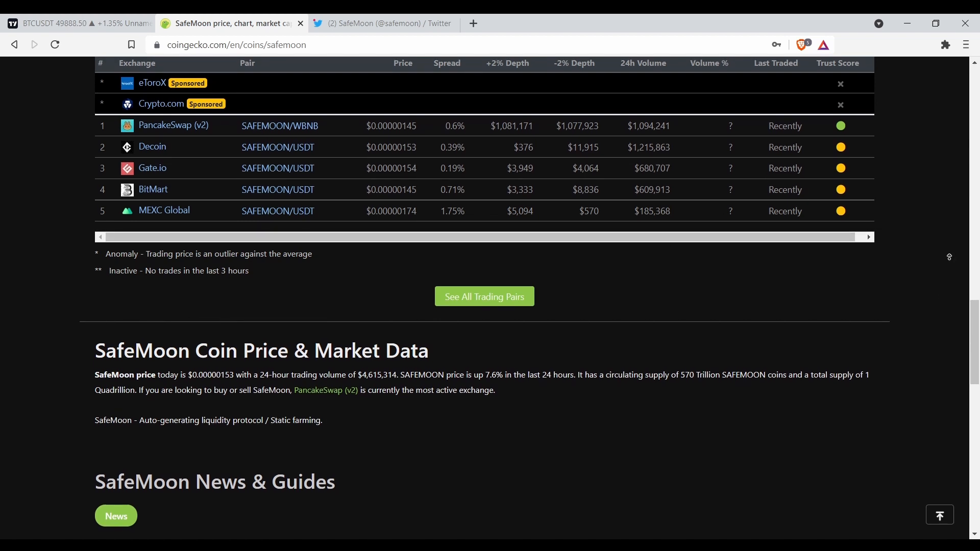
scroll("up", 3)
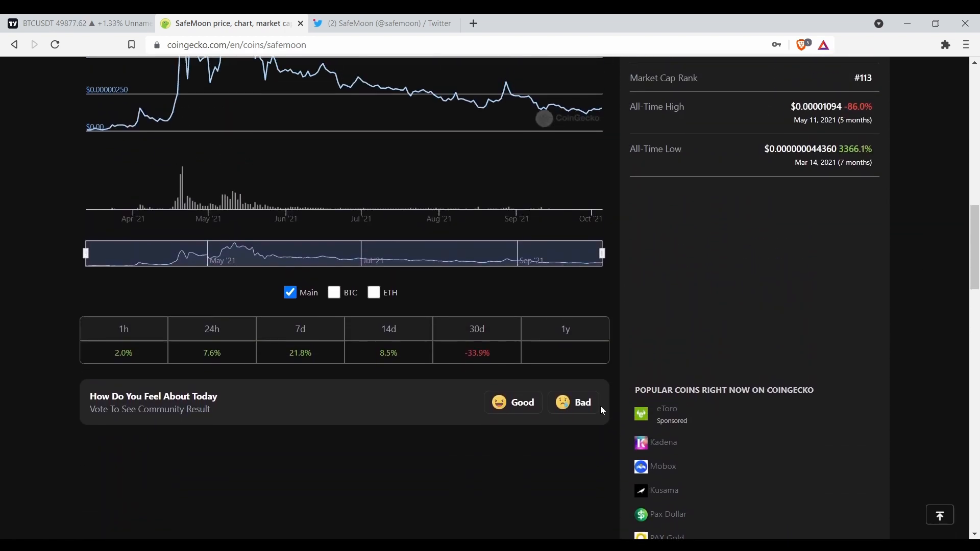
left_click(513, 402)
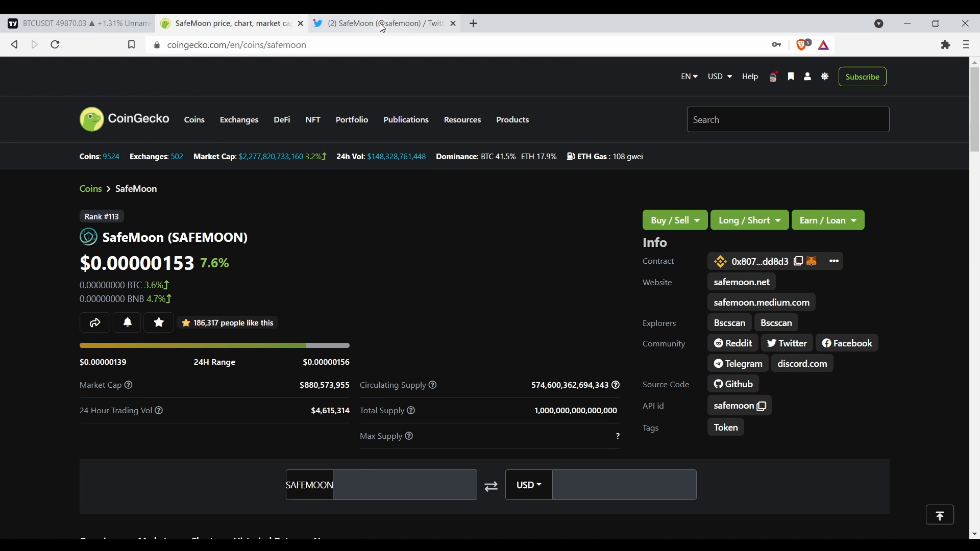
left_click(381, 23)
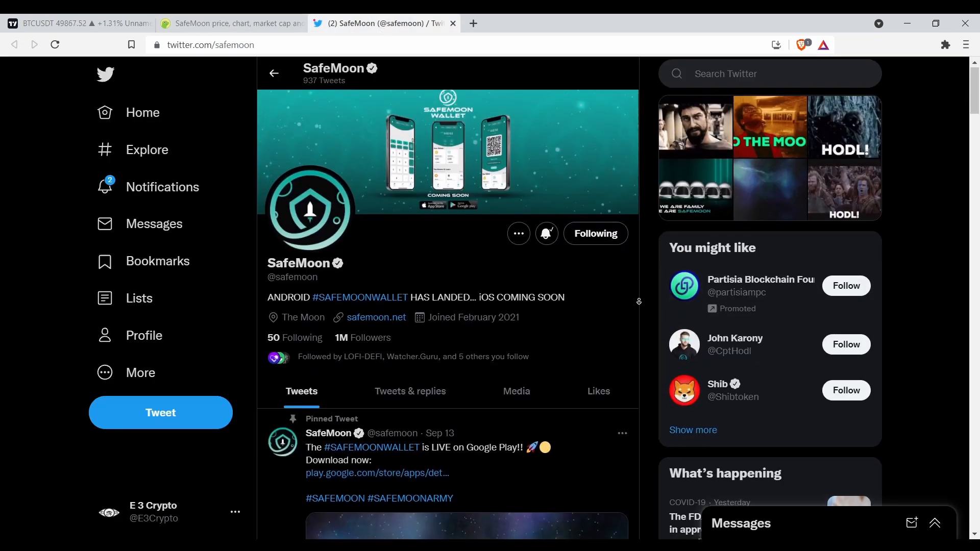
scroll("down", 3)
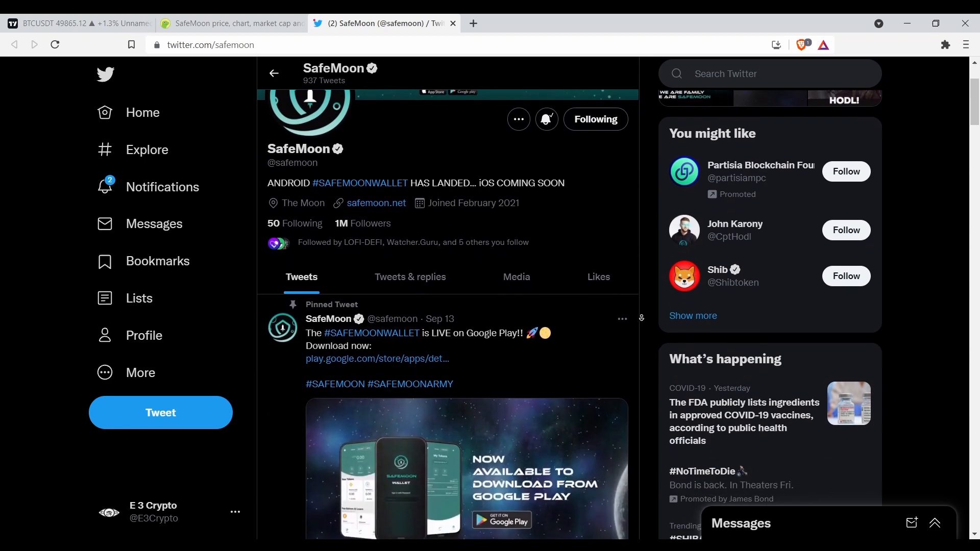
scroll("down", 3)
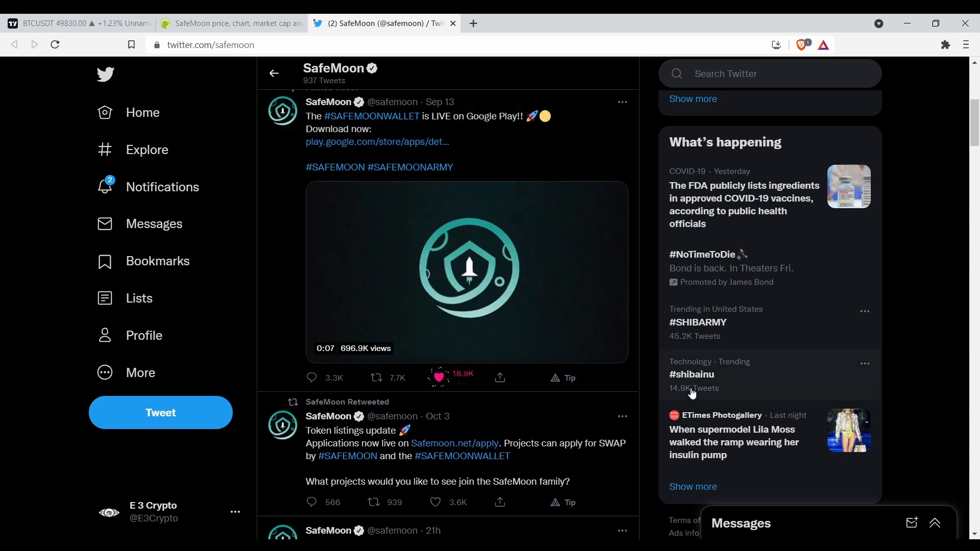
Scroll through SafeMoon's October 3 tweets, reading the roadmap update.
left_click(438, 378)
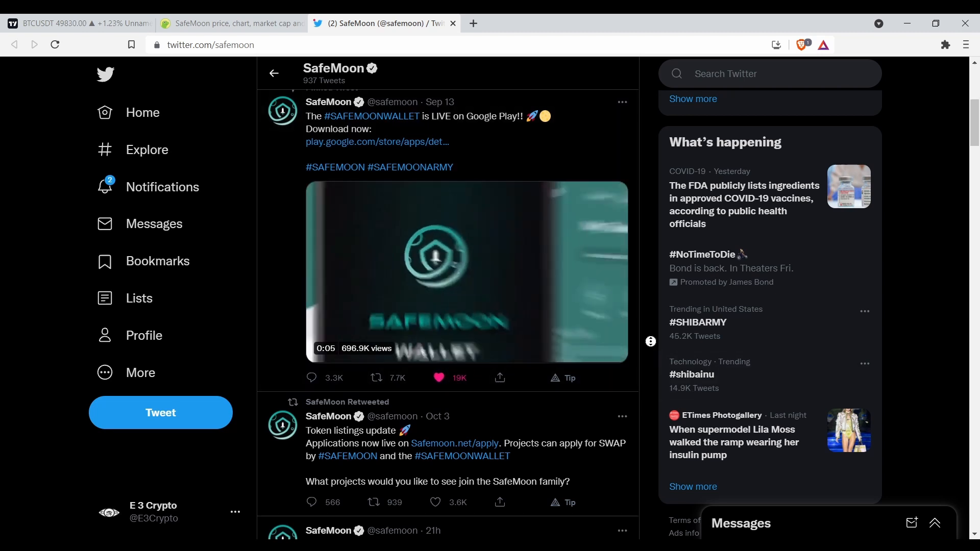
scroll("down", 3)
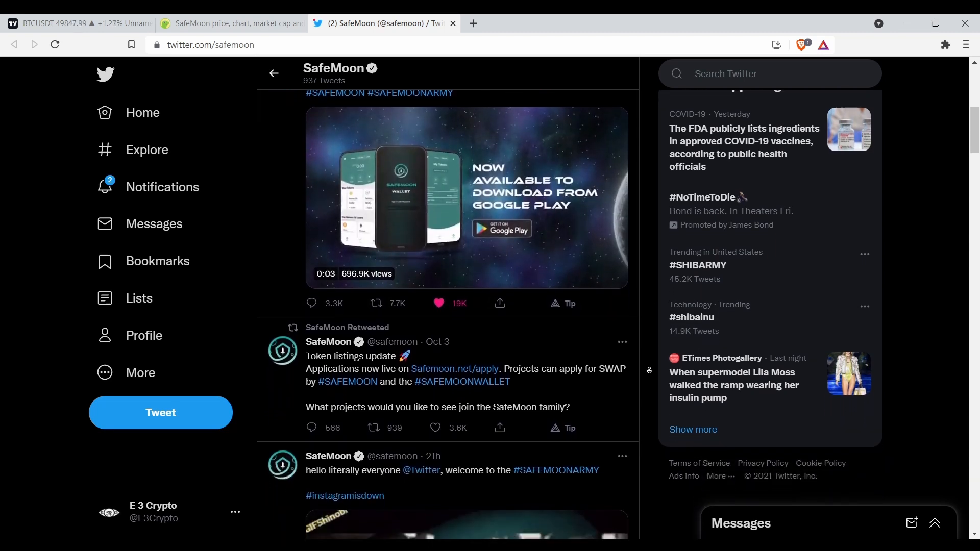
scroll("down", 3)
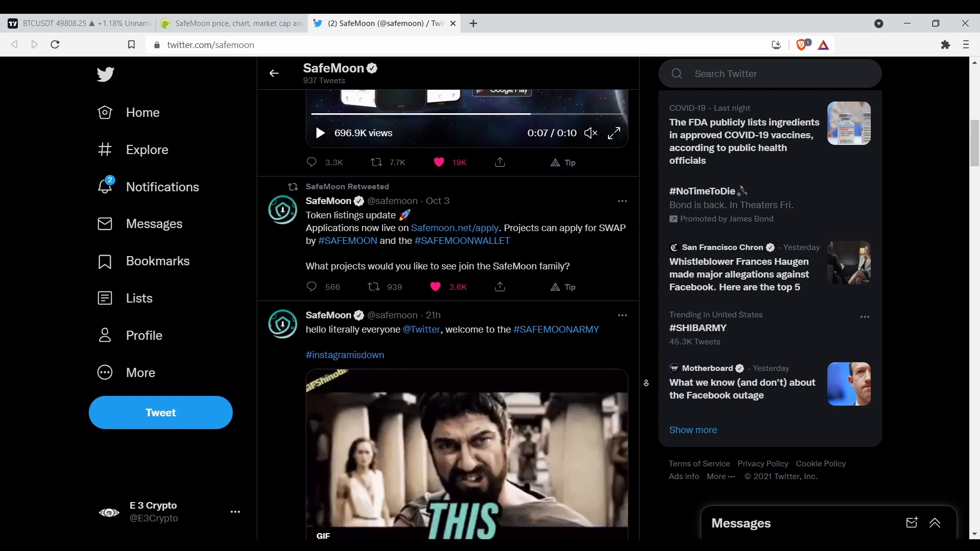
scroll("down", 3)
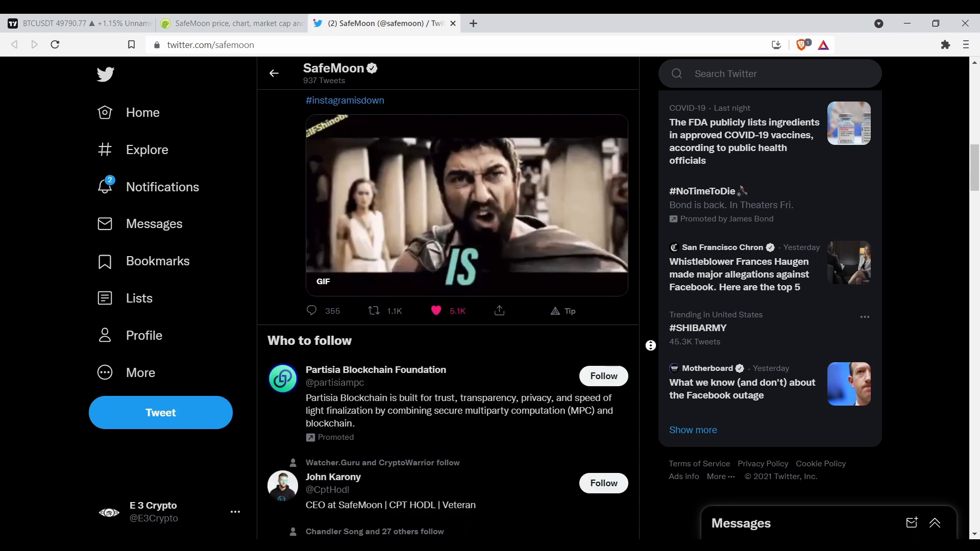
scroll("down", 3)
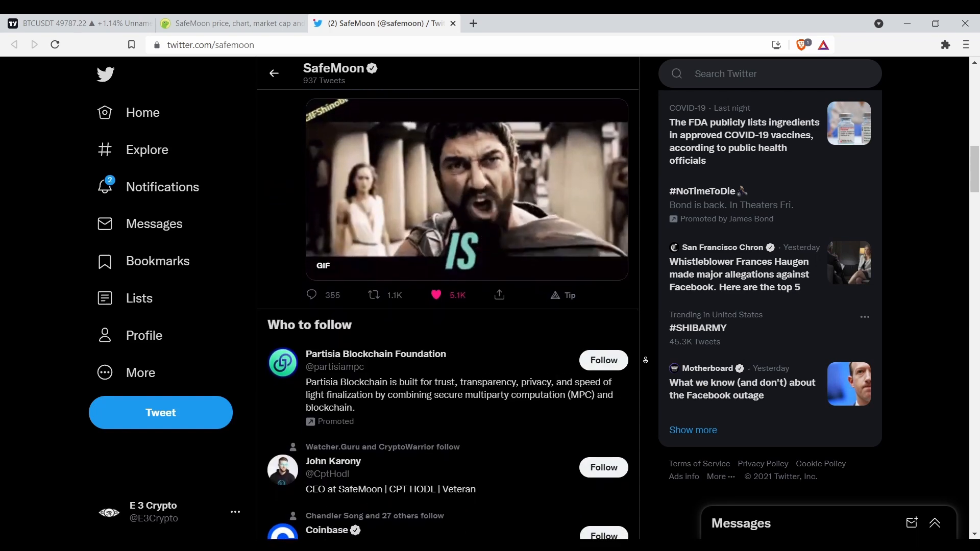
scroll("down", 3)
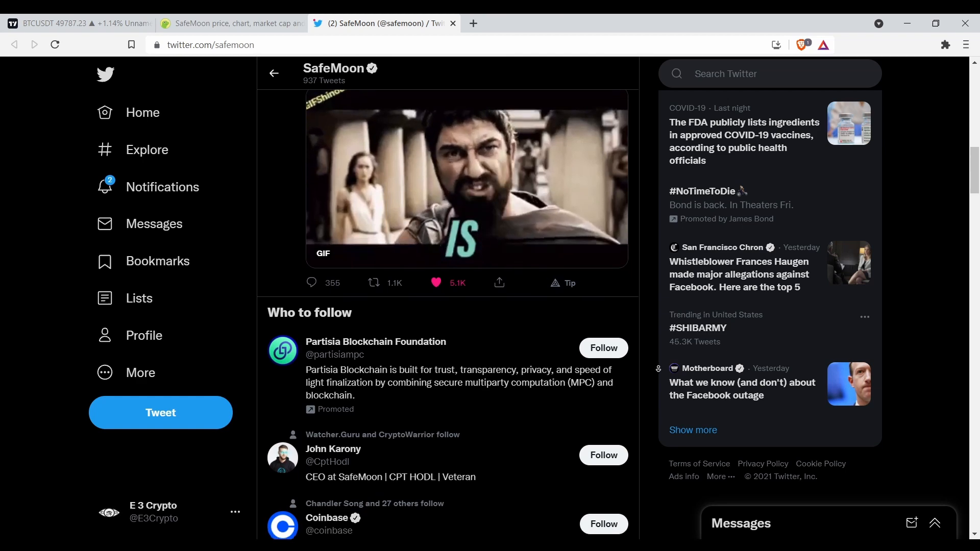
scroll("down", 3)
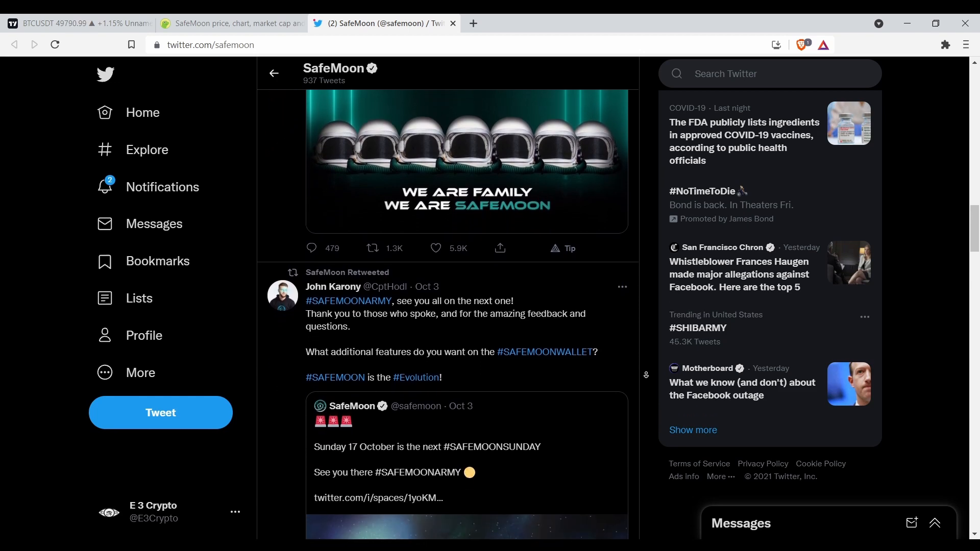
scroll("down", 3)
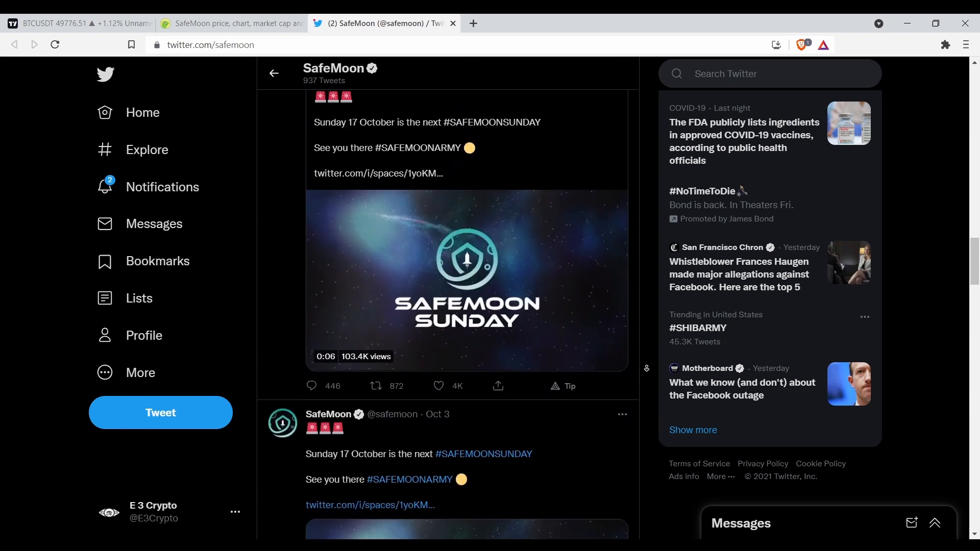
scroll("down", 3)
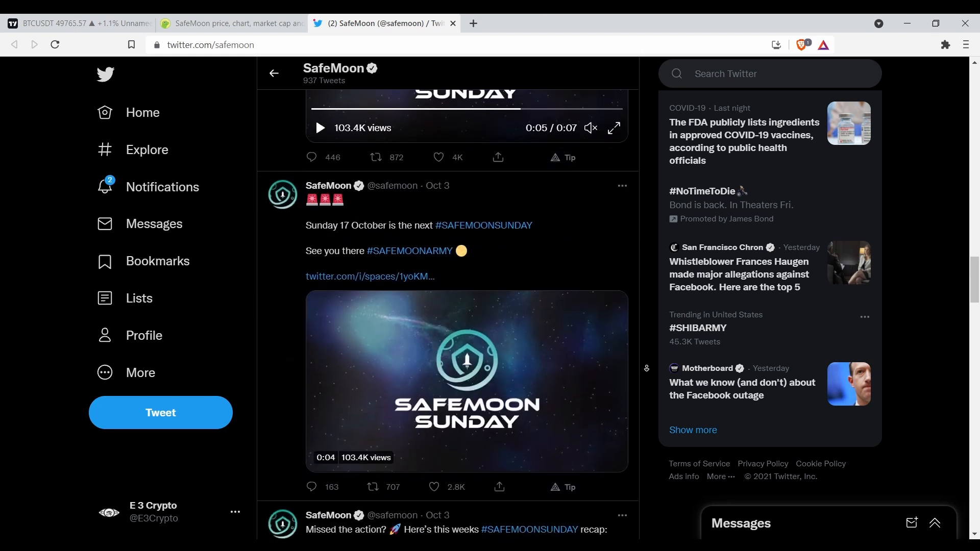
scroll("down", 3)
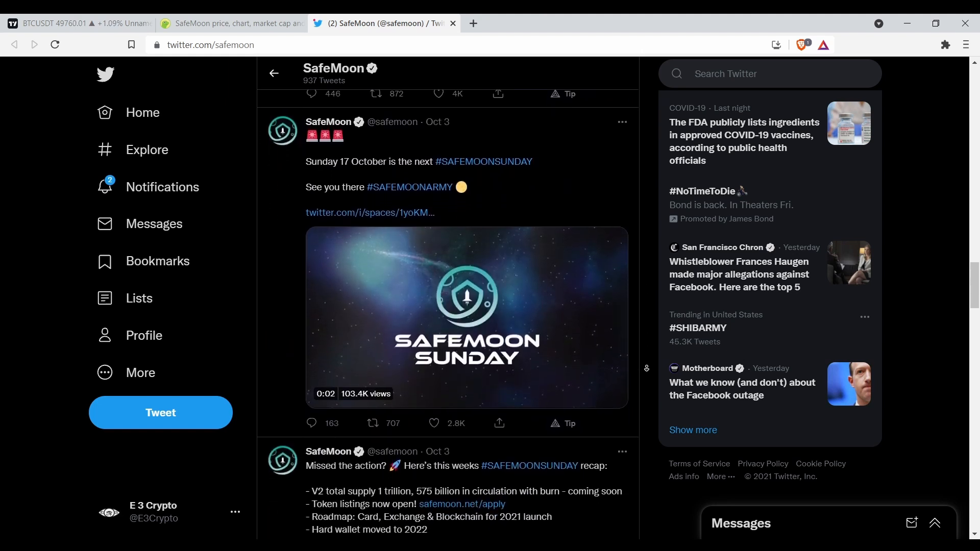
scroll("down", 3)
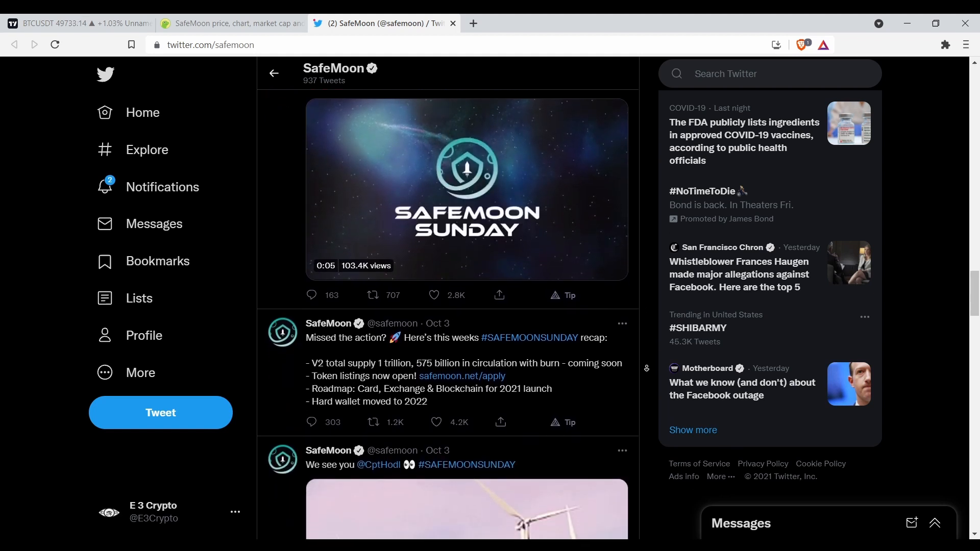
scroll("down", 3)
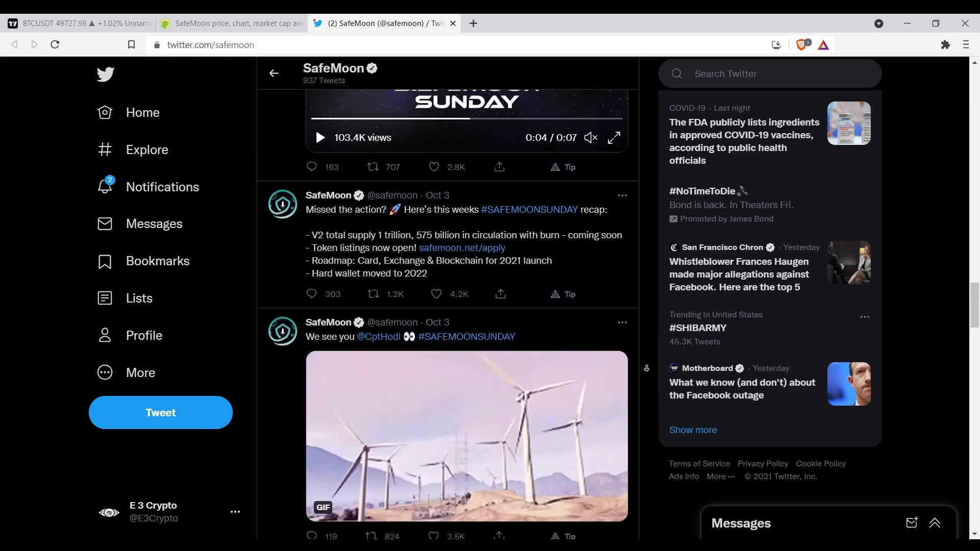
scroll("down", 3)
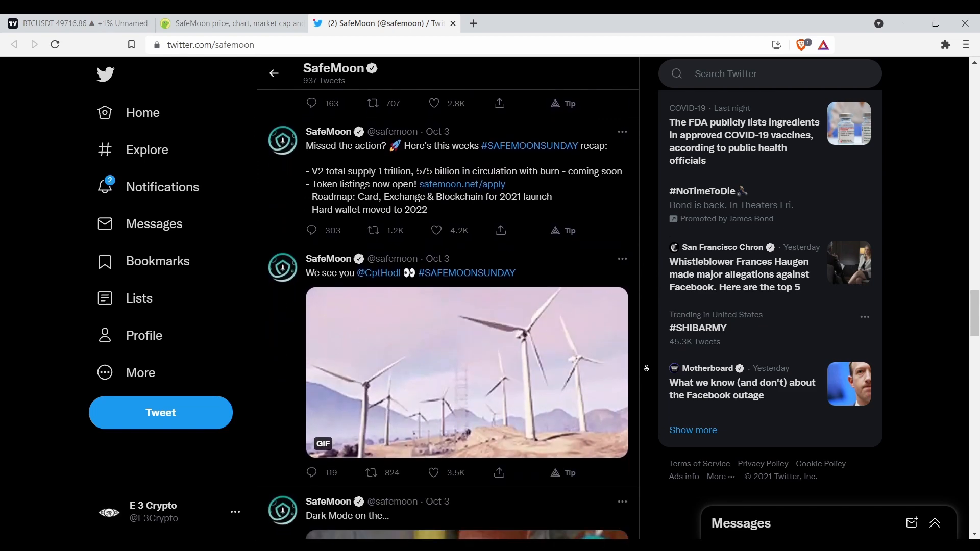
scroll("down", 3)
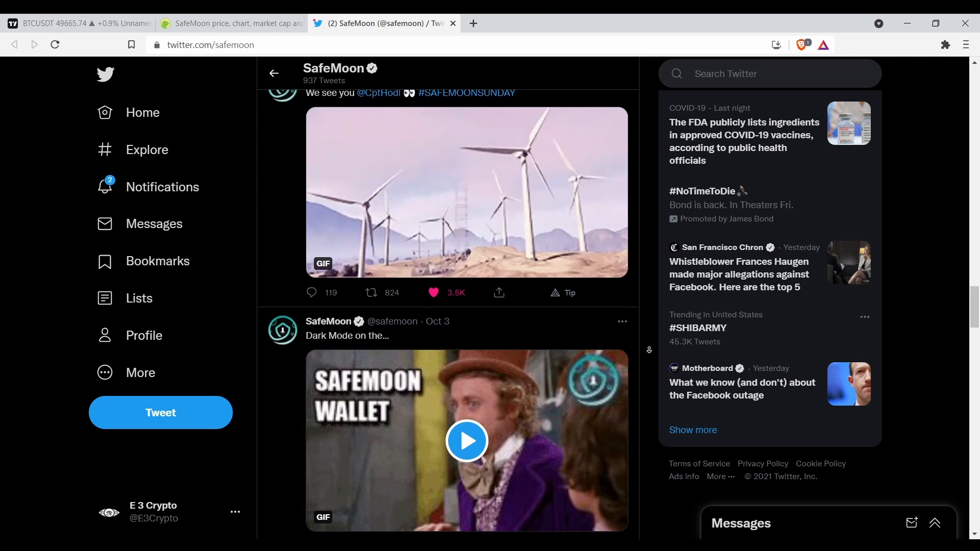
Continue down the feed to the wallet-download update tweet, then return to the CoinGecko tab.
scroll("down", 3)
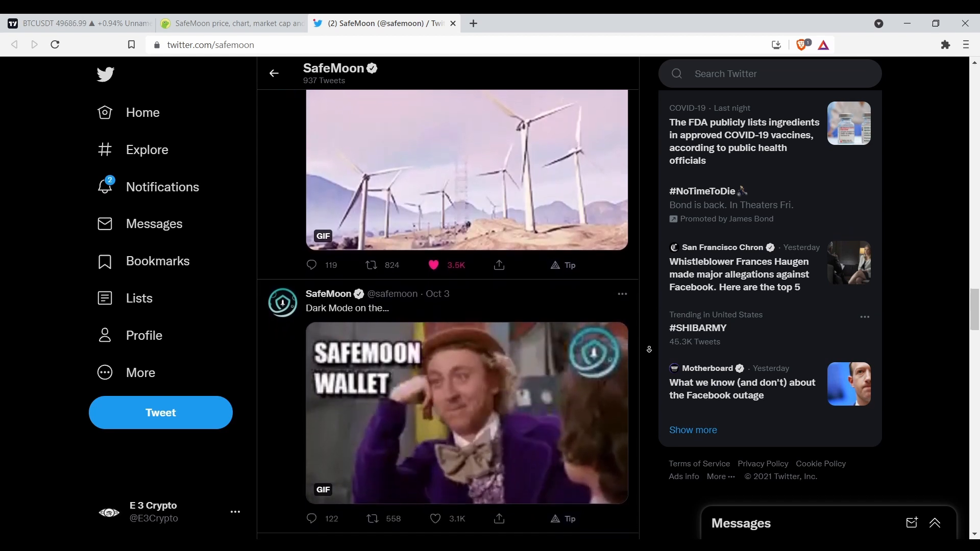
scroll("down", 3)
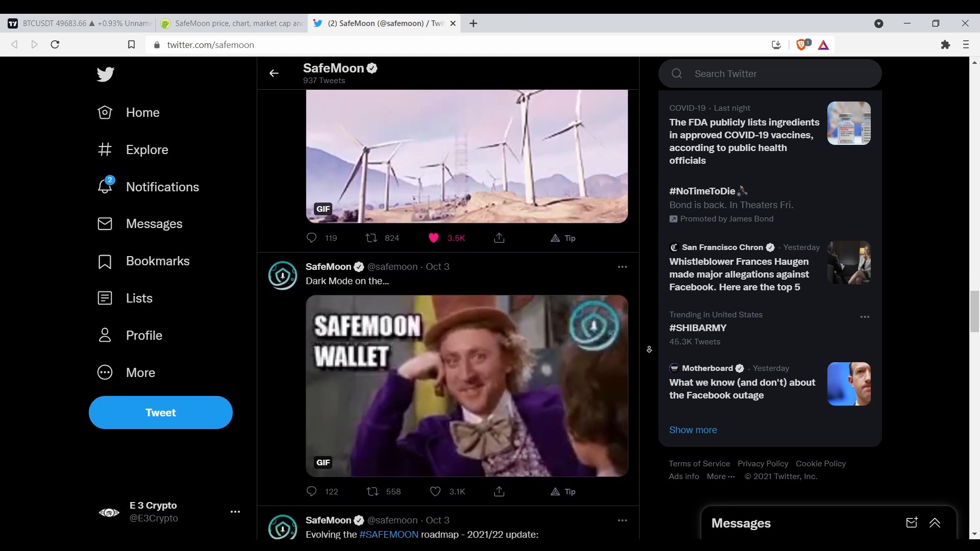
scroll("down", 3)
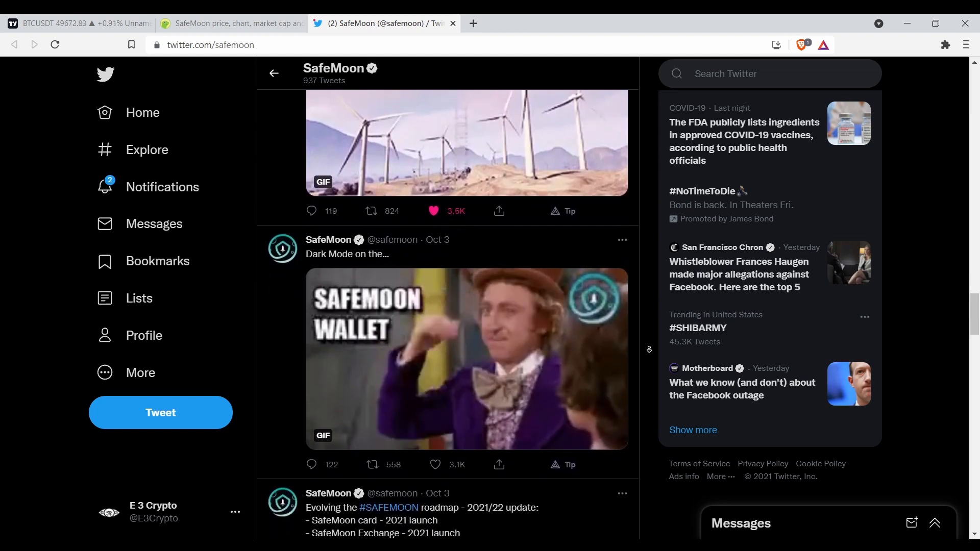
scroll("down", 3)
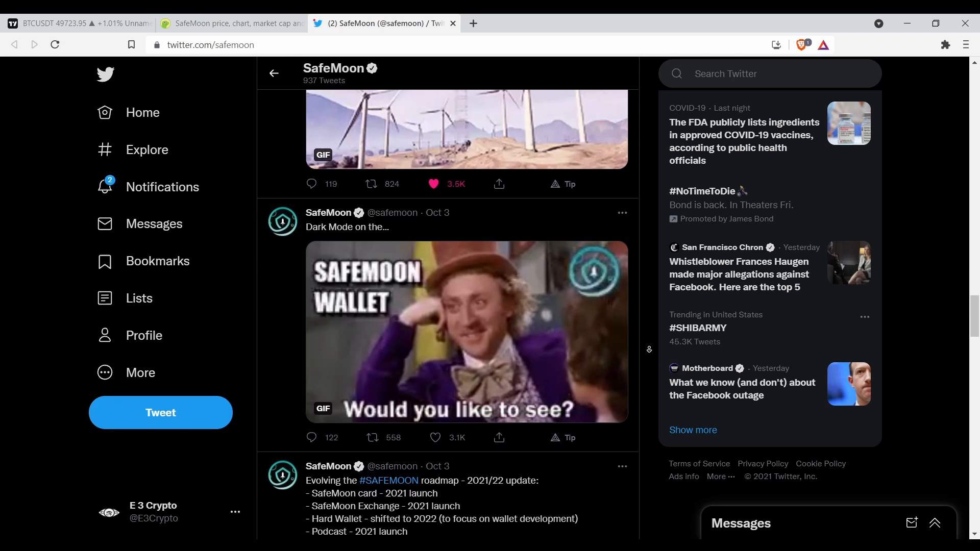
scroll("down", 3)
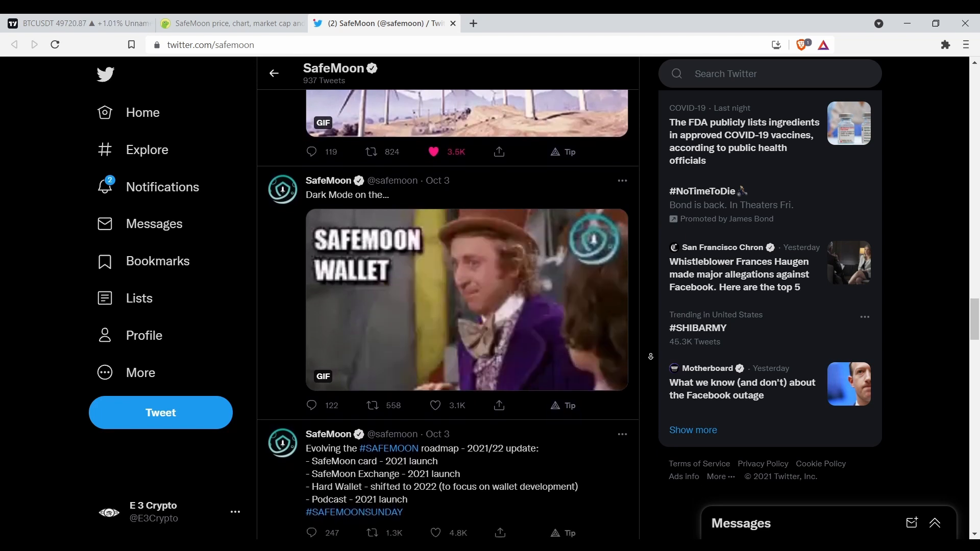
scroll("down", 3)
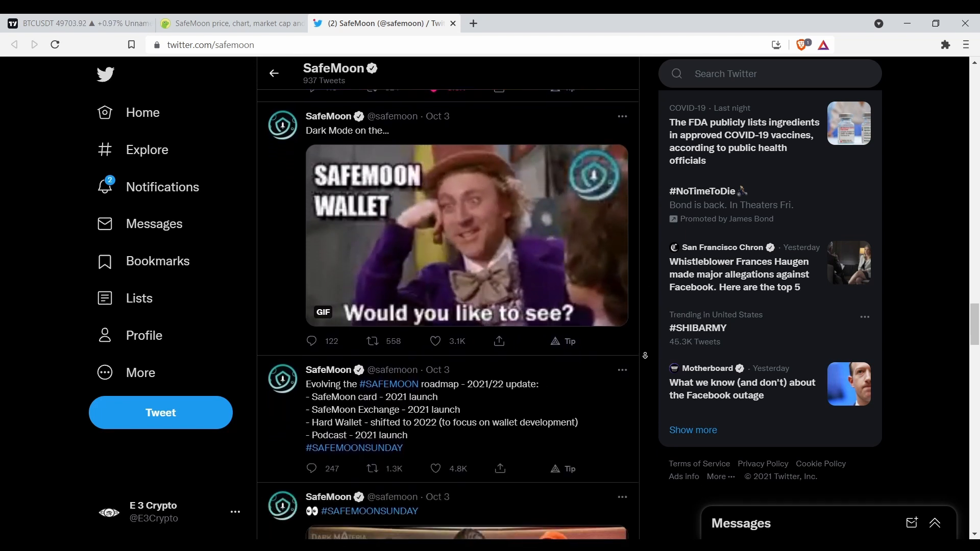
scroll("down", 3)
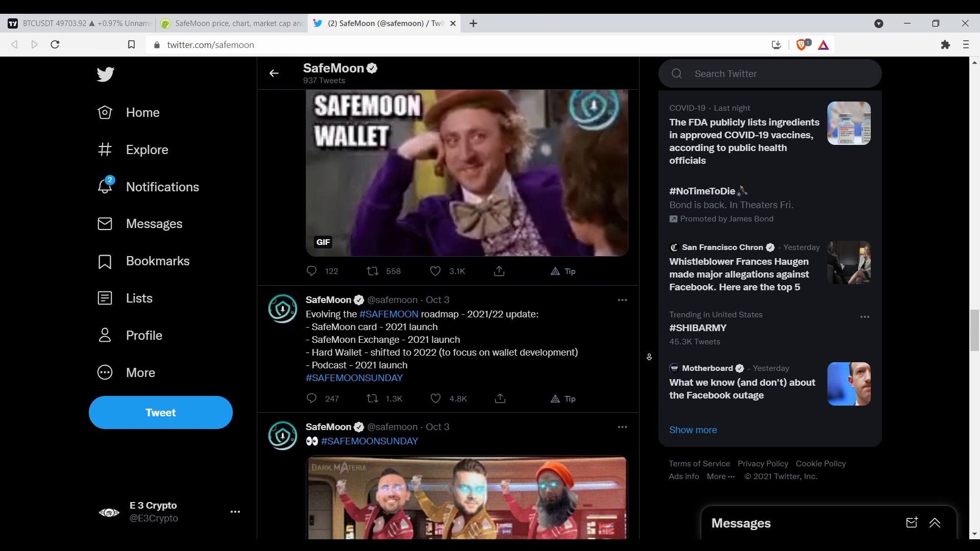
scroll("down", 3)
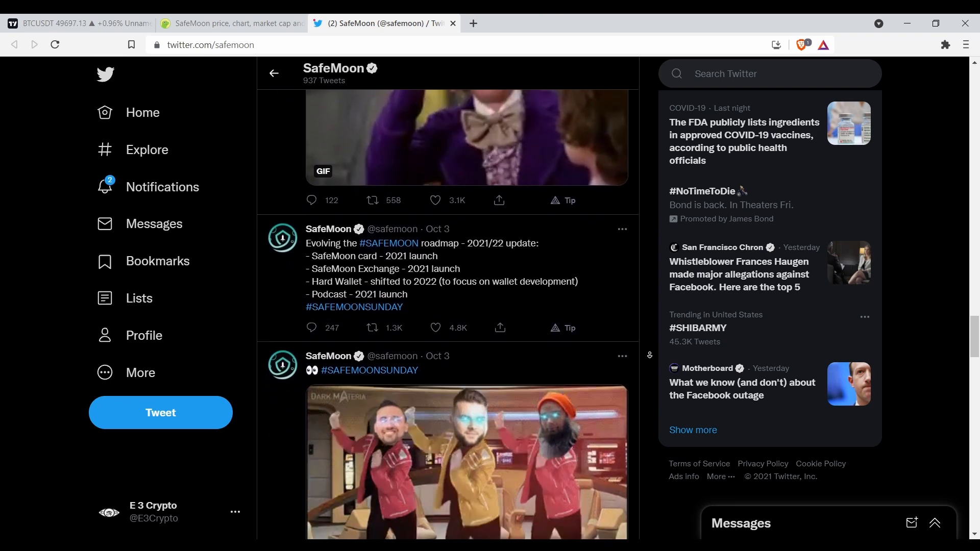
scroll("down", 3)
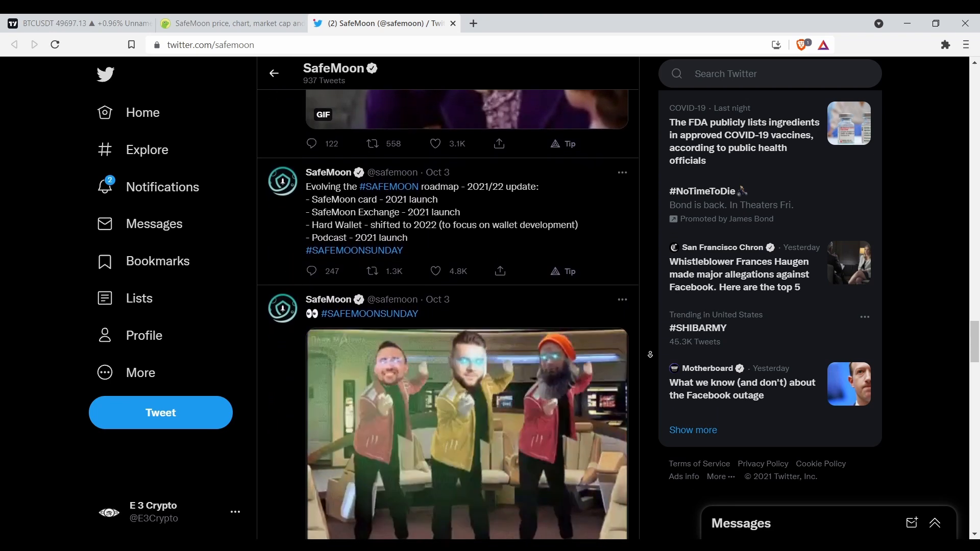
scroll("down", 3)
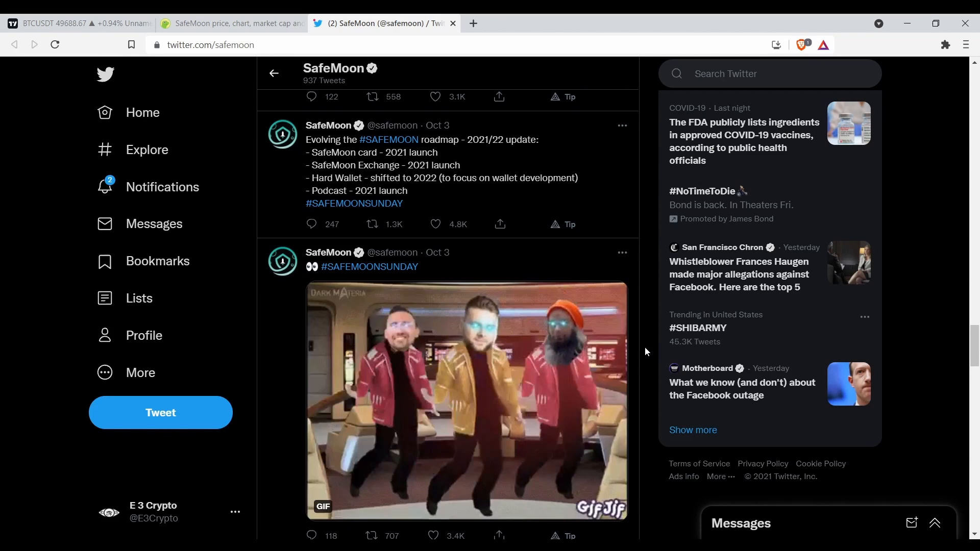
scroll("down", 3)
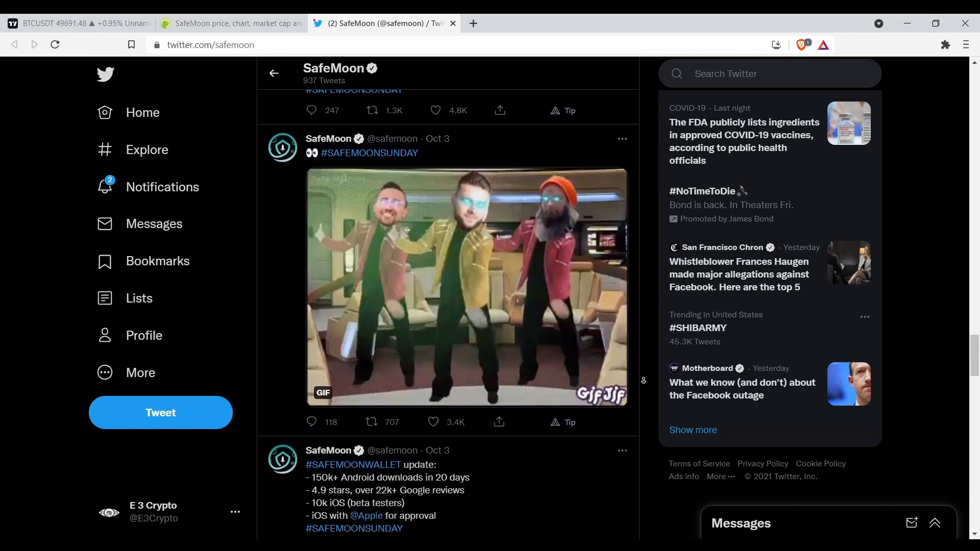
scroll("down", 3)
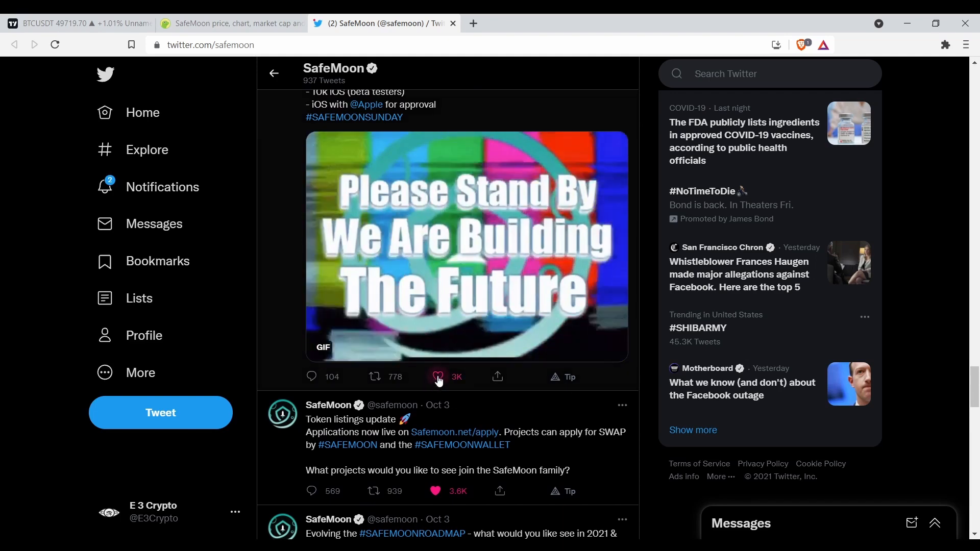
left_click(438, 377)
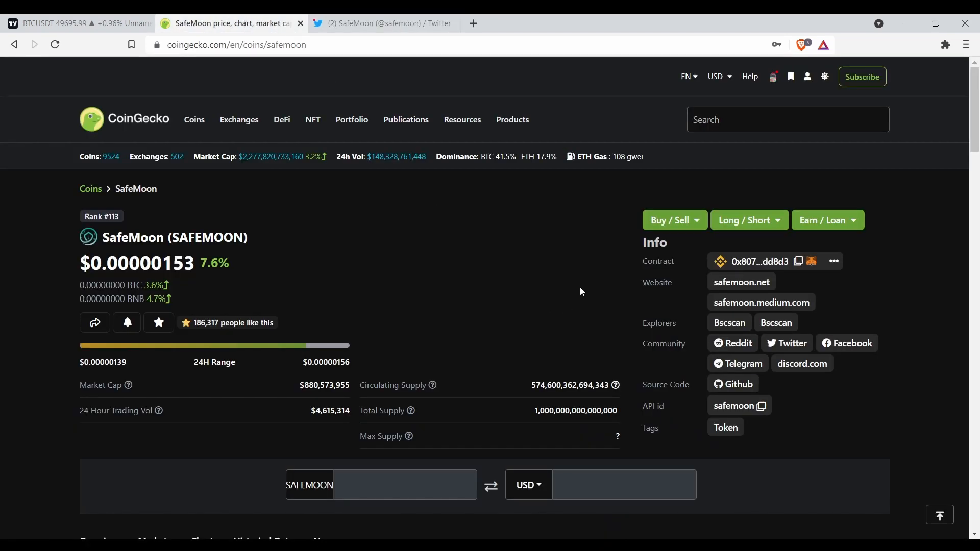
Scroll the CoinGecko SafeMoon page past the Info panel to the overview tabs.
scroll("down", 3)
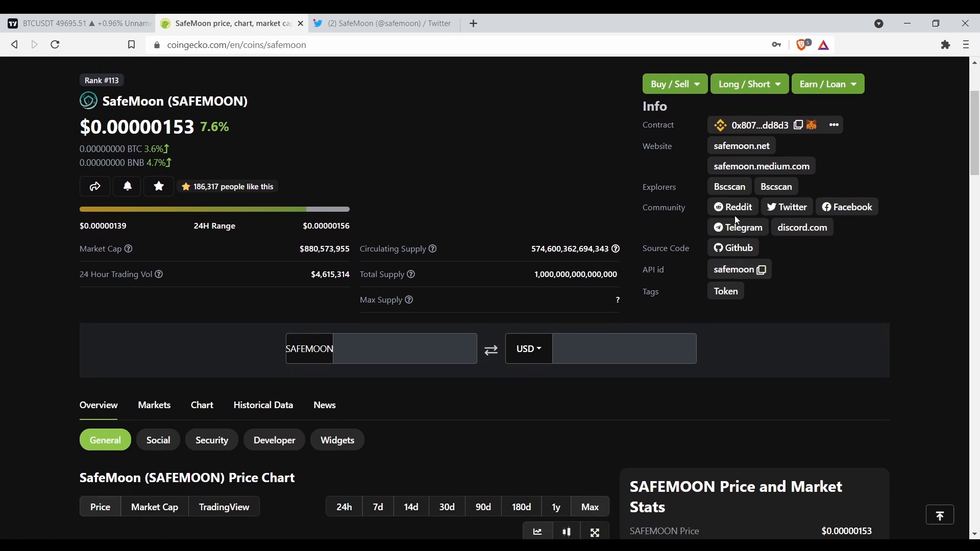
mouse_move(848, 208)
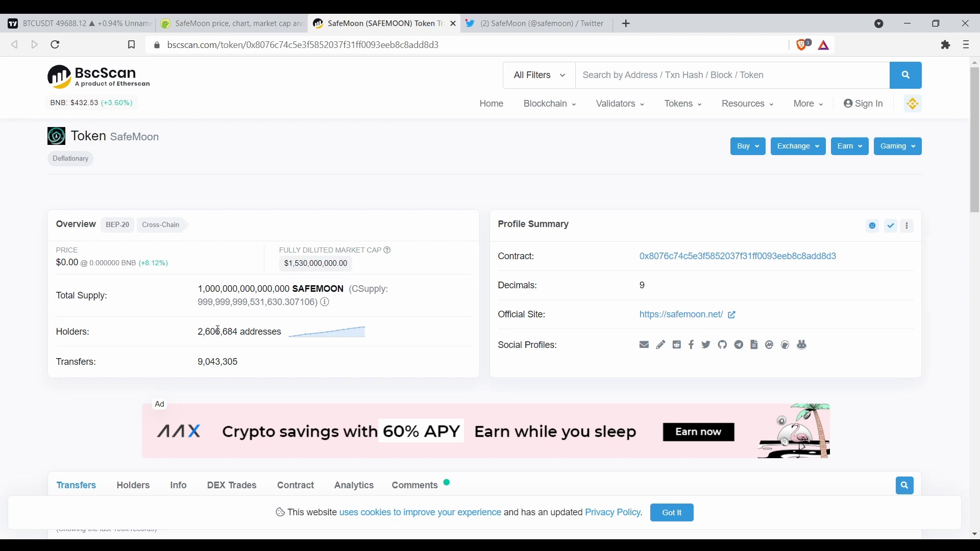
Highlight the 2,606,684 holder addresses on BscScan, view recent transfers, and return to CoinGecko.
double_click(203, 331)
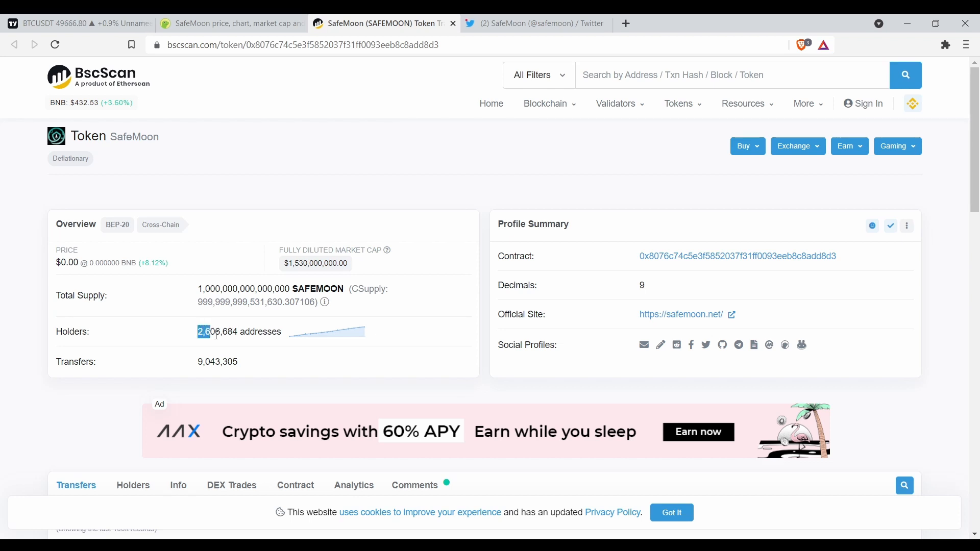
triple_click(239, 331)
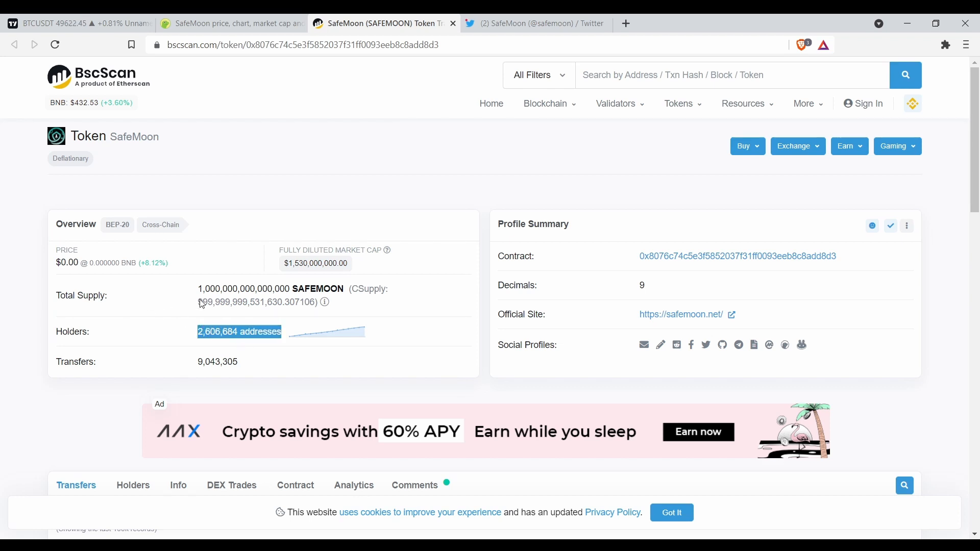
scroll("down", 3)
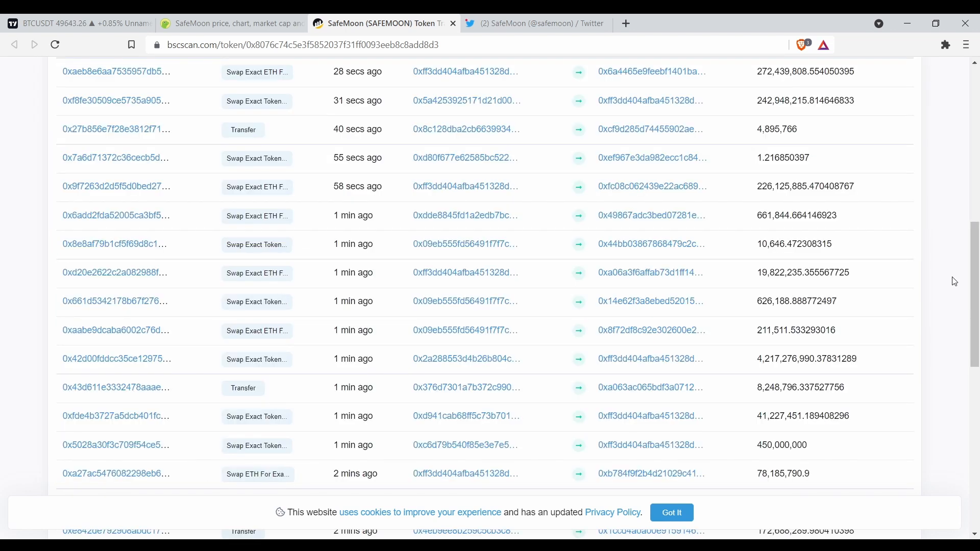
left_click(232, 24)
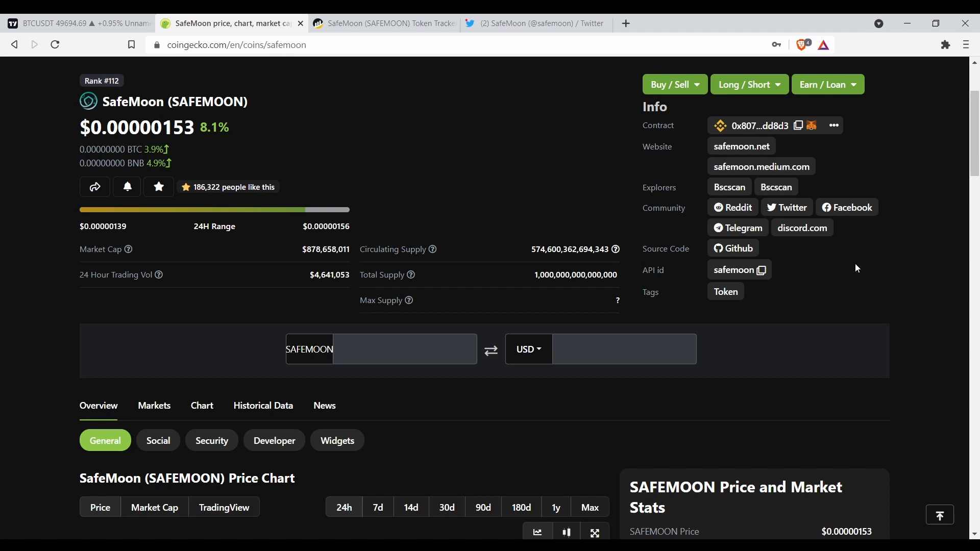
mouse_move(970, 136)
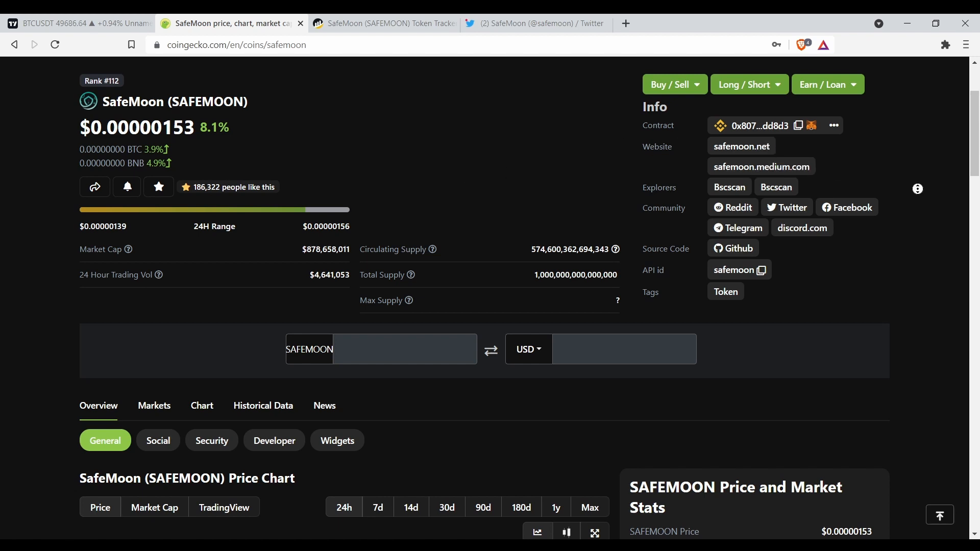
Scroll to SafeMoon's 24h price chart and all-time high and low stats again.
scroll("down", 3)
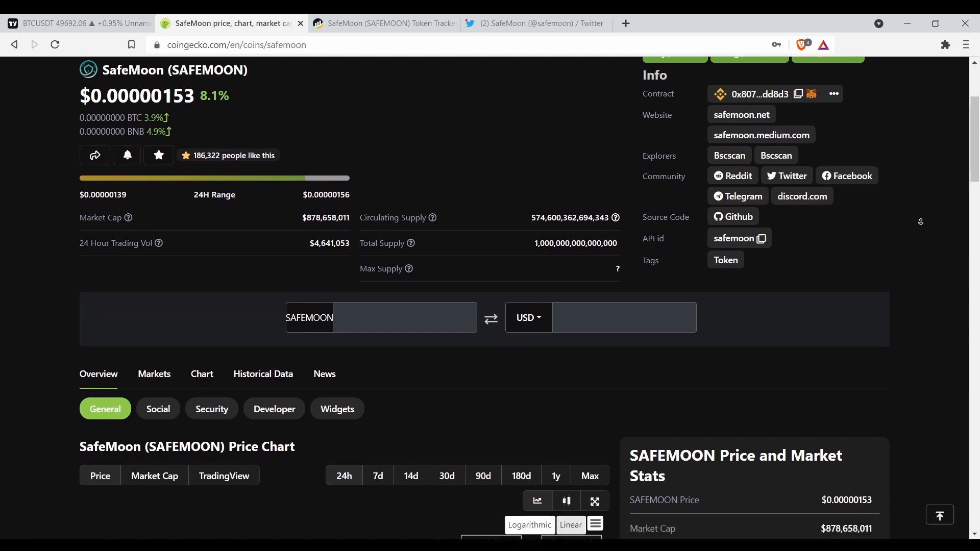
scroll("down", 3)
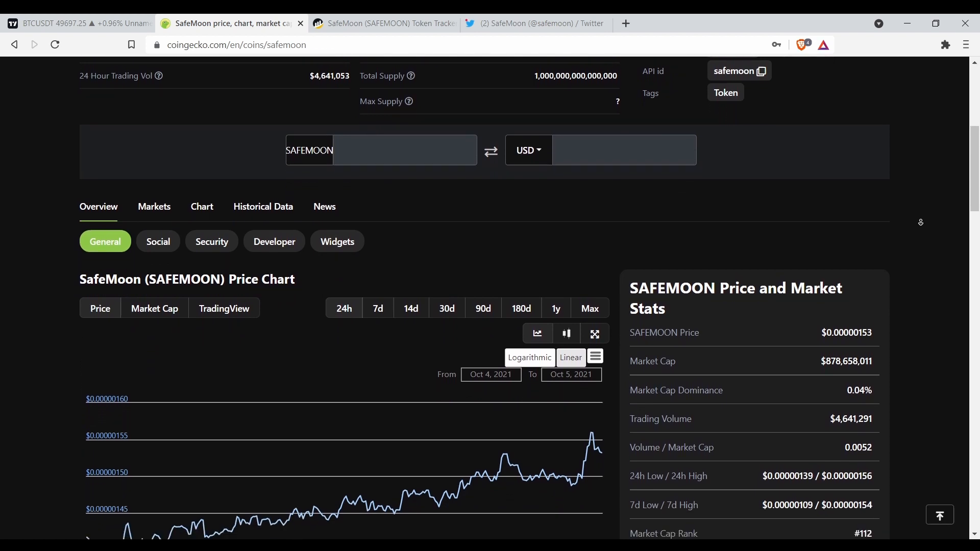
scroll("down", 3)
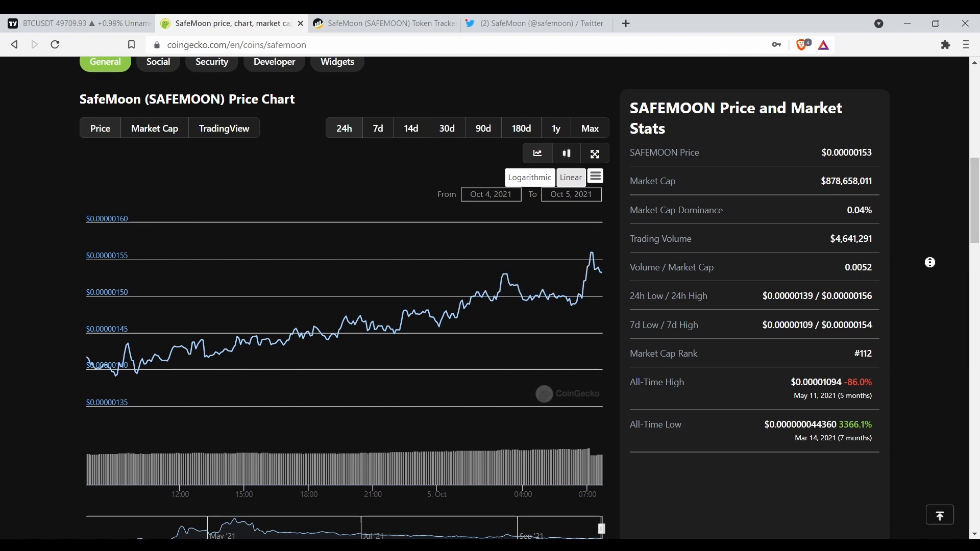
scroll("down", 3)
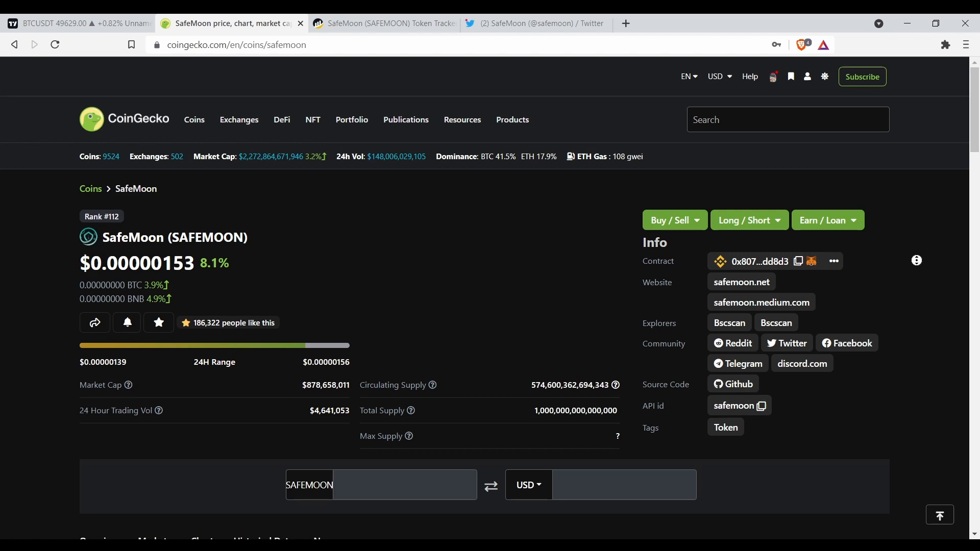
scroll("down", 3)
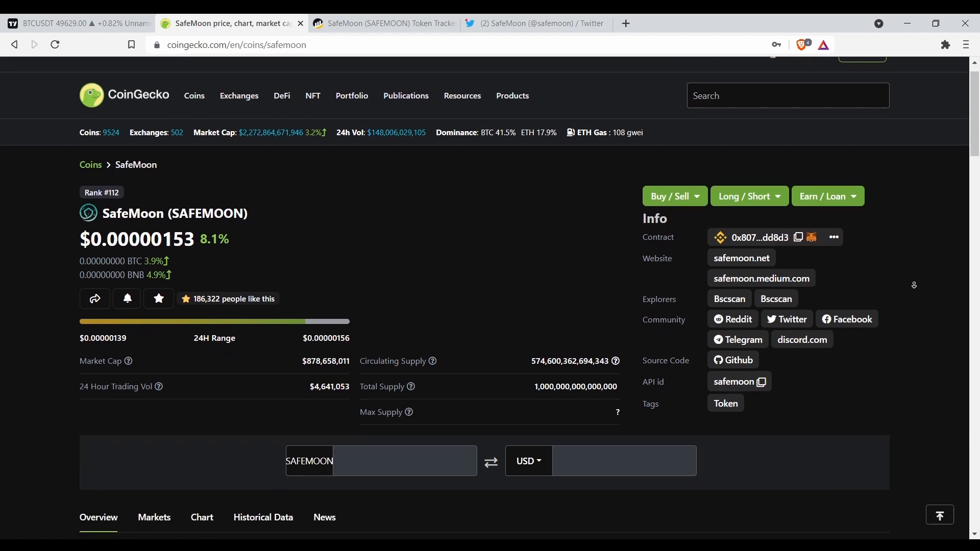
scroll("down", 3)
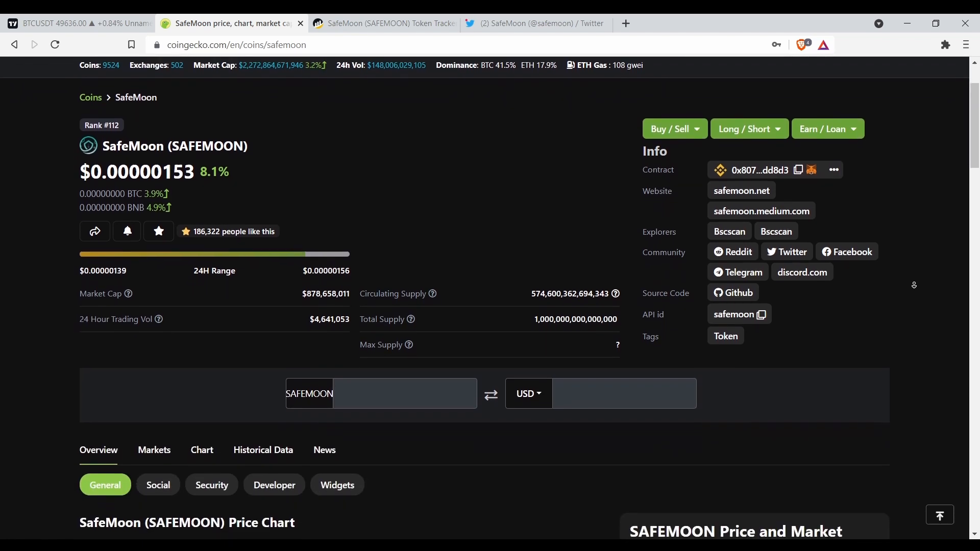
scroll("down", 3)
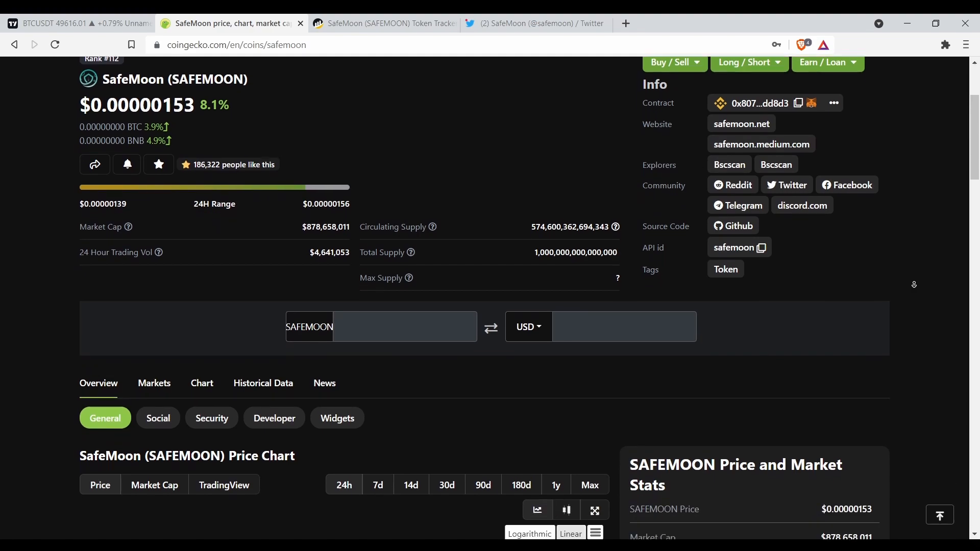